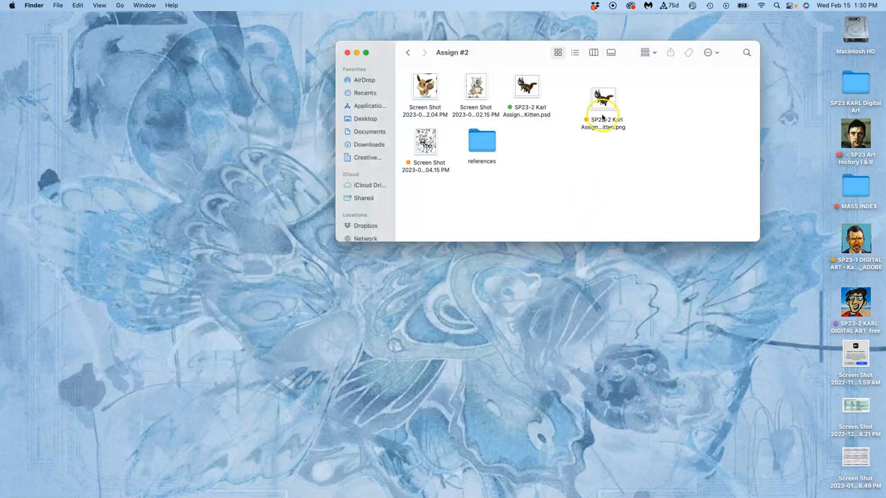
# Browse the kitten PNG and PSD files in Assign #2, then launch Chrome to photopea.com.
pyautogui.click(526, 90)
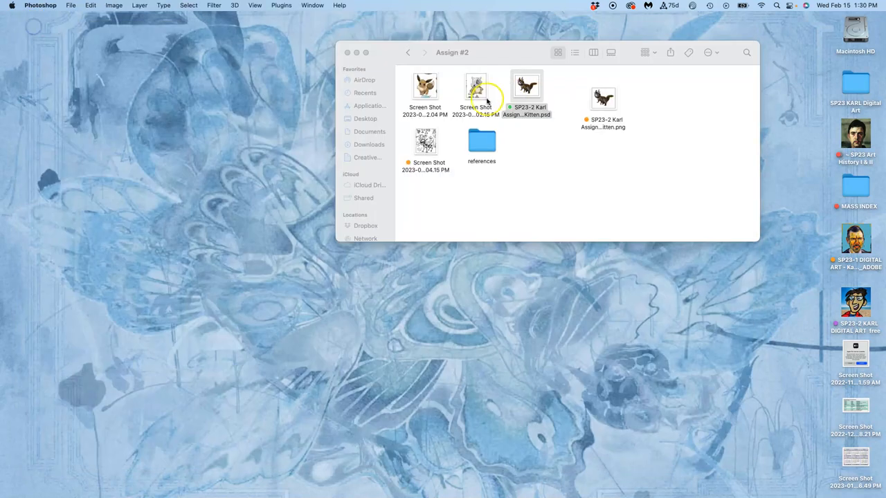
pyautogui.click(527, 86)
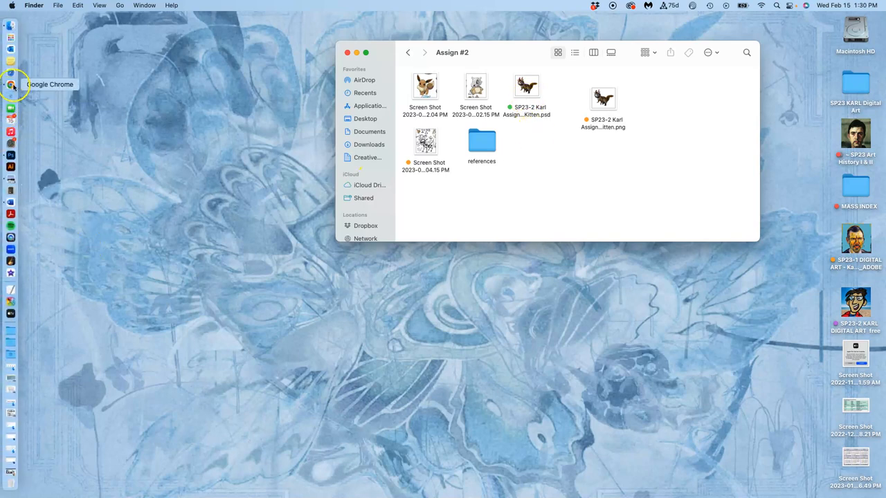
pyautogui.click(12, 84)
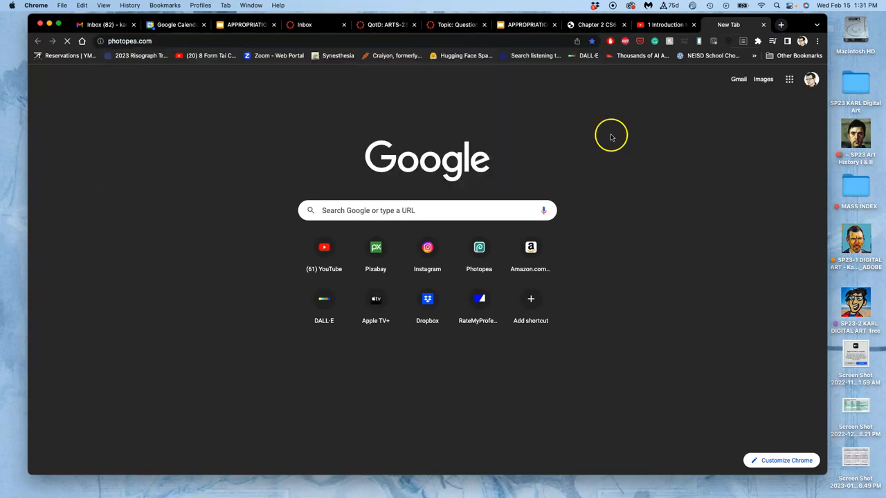
# Open the kitten-chipmunk PSD and hide the CLONE STAMP layer to reveal the white neck.
pyautogui.click(479, 247)
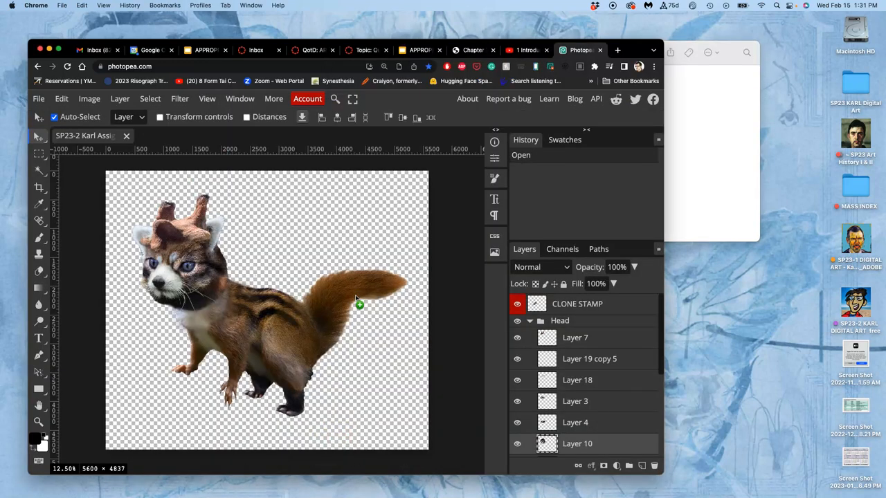
pyautogui.moveTo(668, 191)
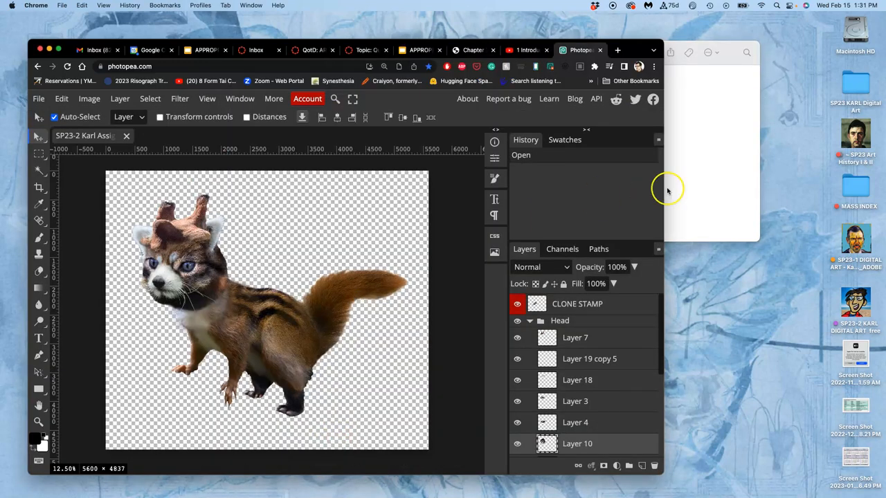
pyautogui.click(518, 304)
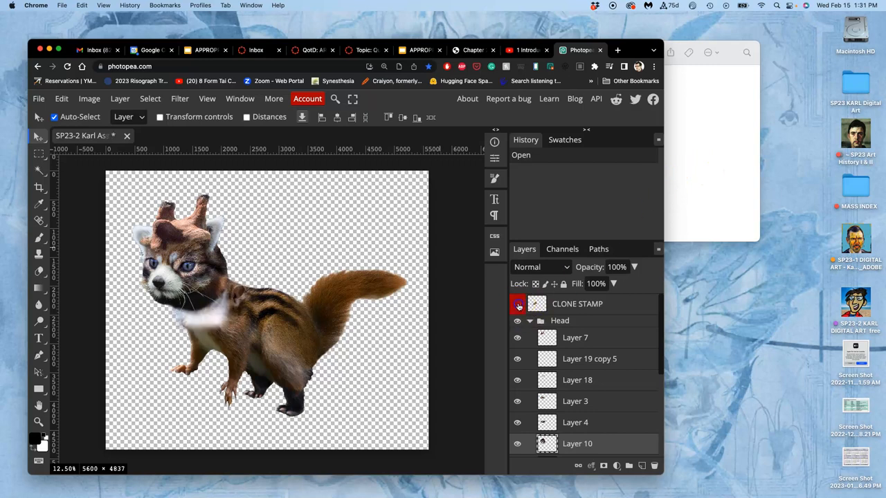
pyautogui.click(518, 304)
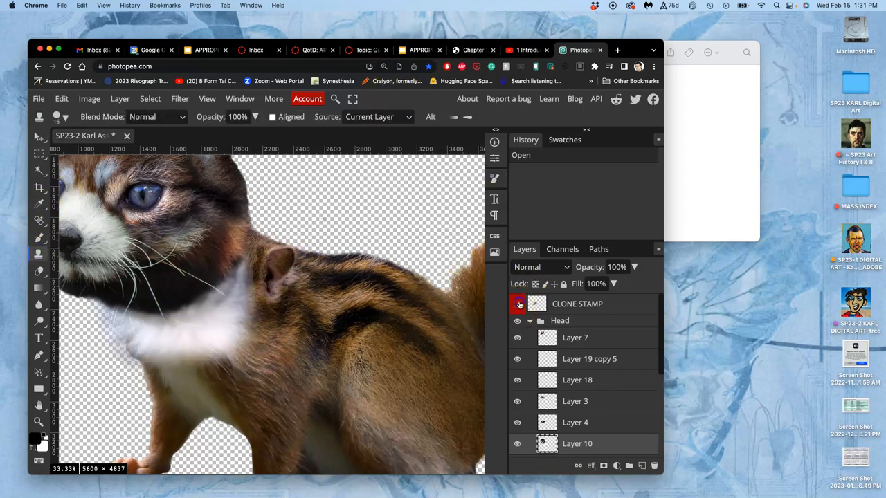
# Select the Clone Stamp tool and set its Source to All Layers.
pyautogui.click(518, 304)
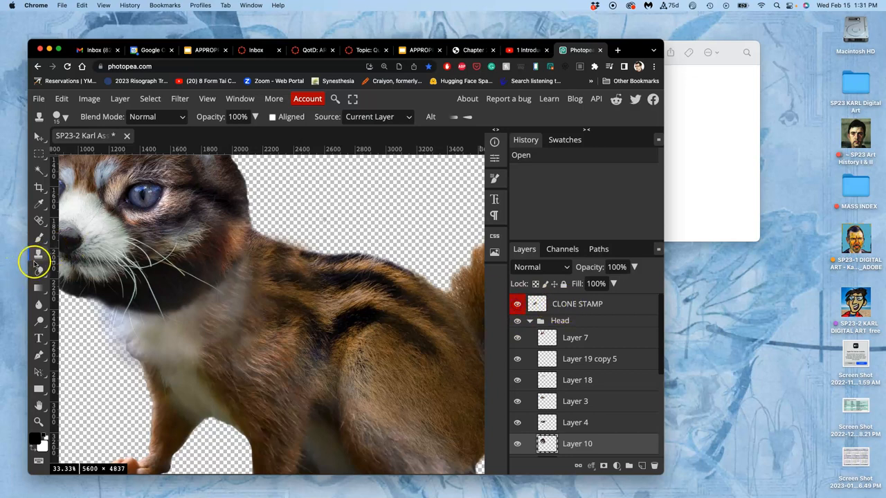
pyautogui.click(378, 117)
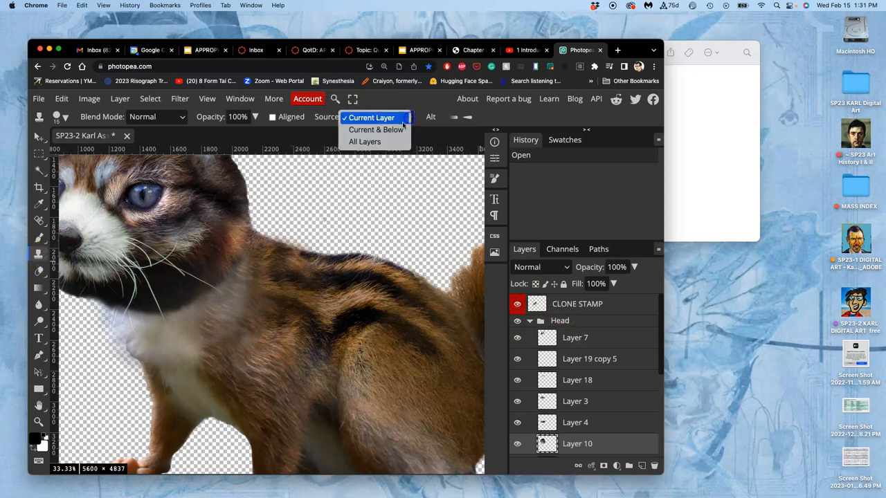
pyautogui.click(364, 141)
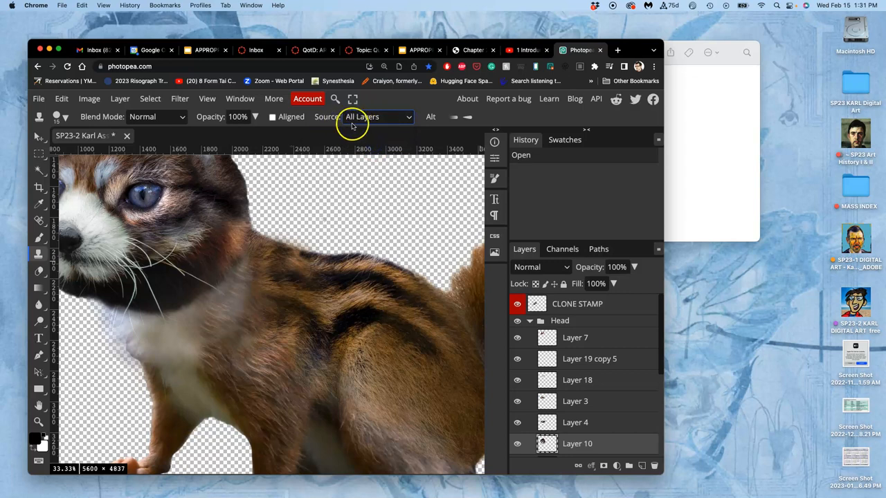
pyautogui.moveTo(408, 114)
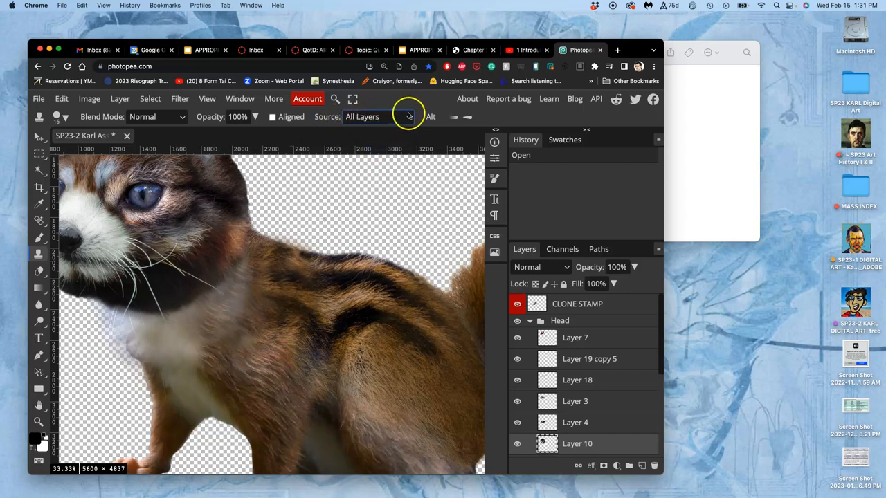
pyautogui.moveTo(471, 118)
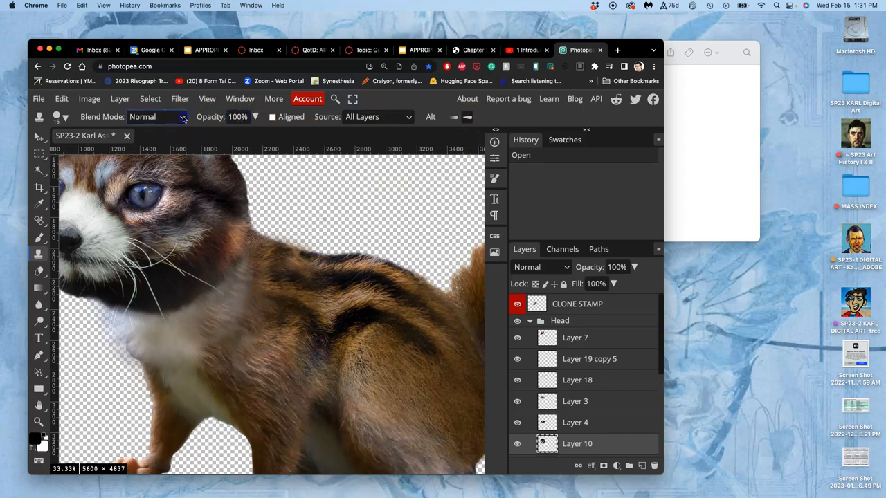
# Set the clone brush to 0% hardness and a size of about 571 px.
pyautogui.click(65, 116)
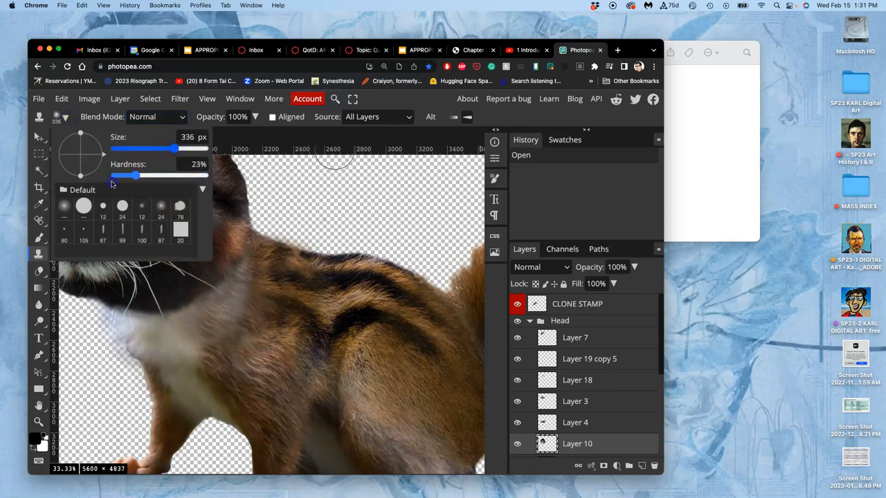
pyautogui.moveTo(142, 175); pyautogui.dragTo(116, 175)
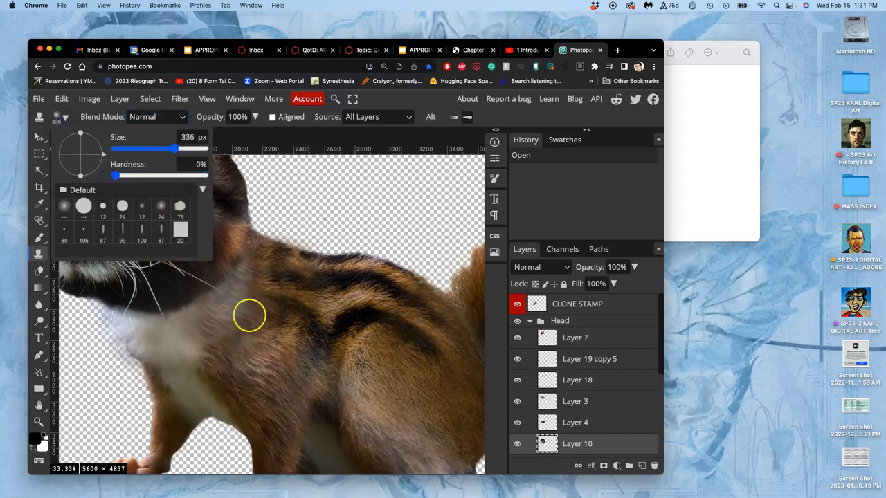
pyautogui.moveTo(173, 149); pyautogui.dragTo(187, 148)
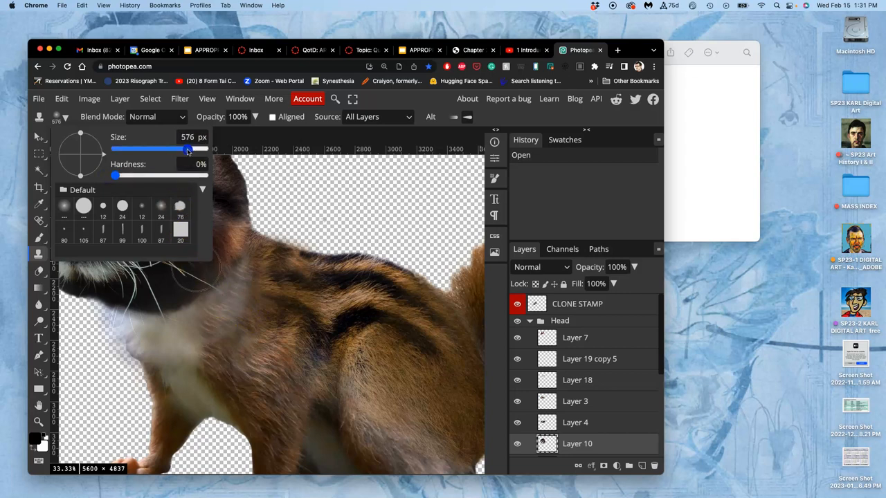
pyautogui.moveTo(189, 148); pyautogui.dragTo(185, 149)
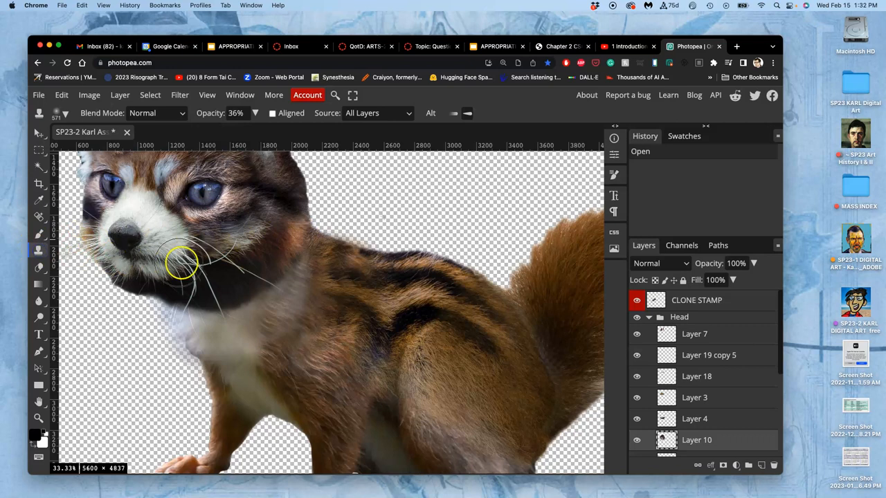
pyautogui.moveTo(283, 258)
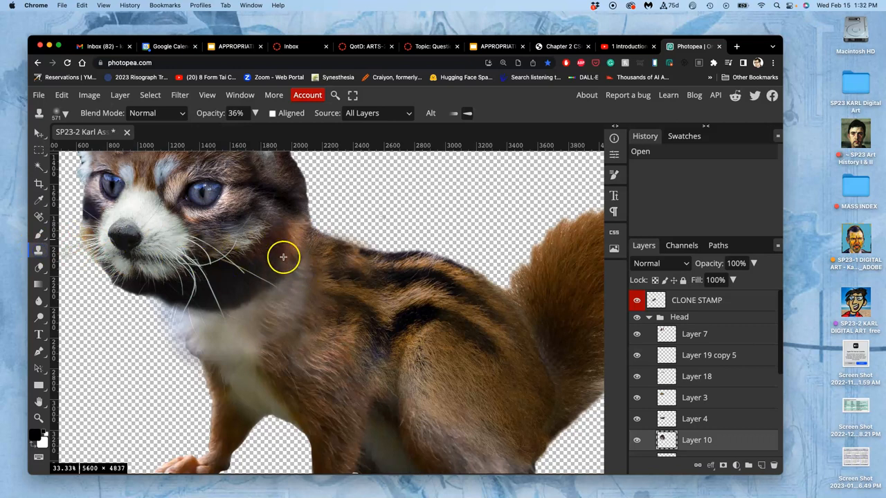
pyautogui.moveTo(331, 299)
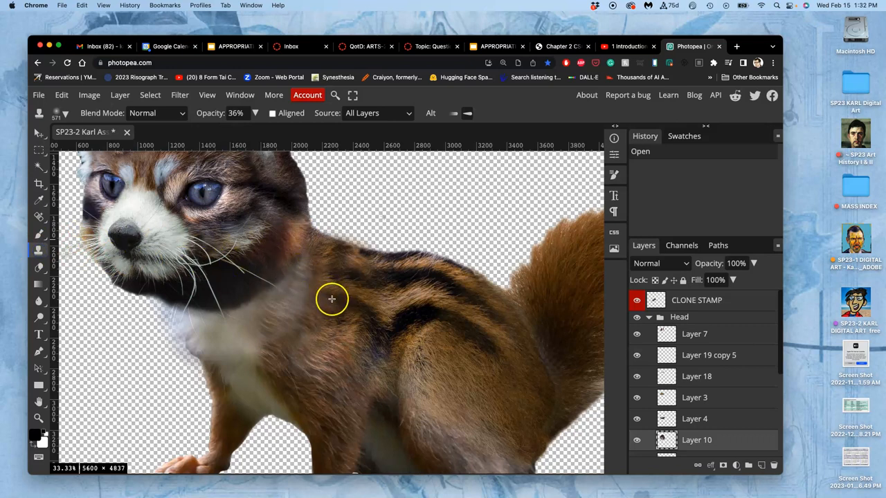
pyautogui.moveTo(295, 302)
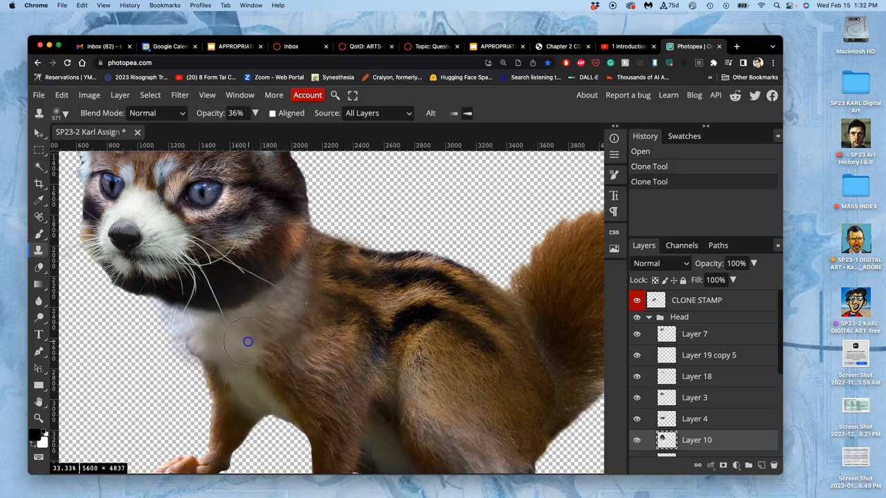
# Clone shoulder fur over the neck patch, chin and lower neck, shrinking the brush to 304 px.
pyautogui.click(201, 339)
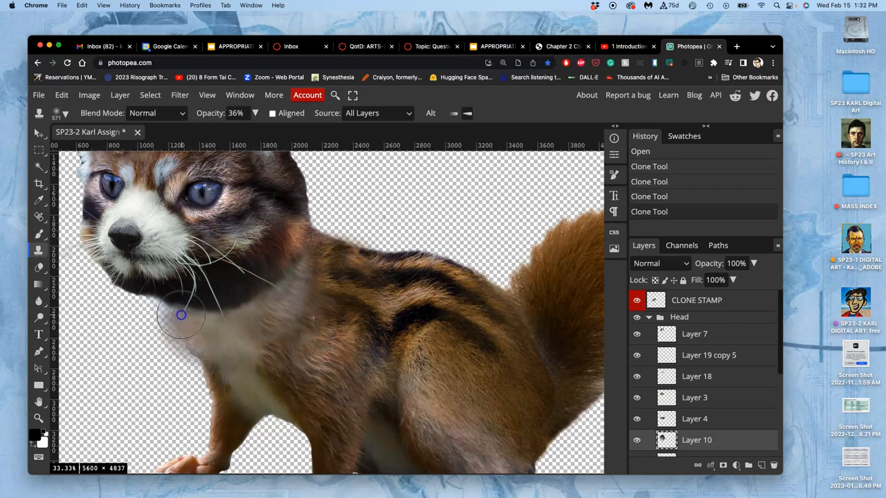
pyautogui.click(304, 333)
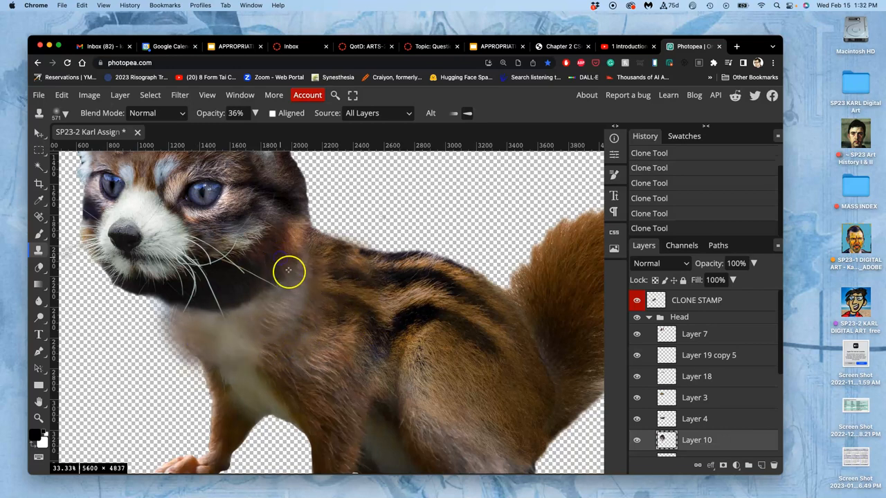
pyautogui.click(282, 277)
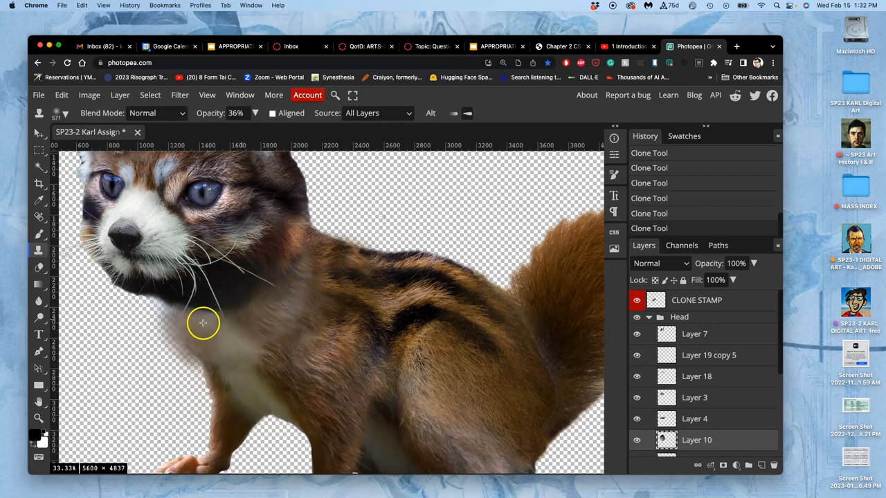
pyautogui.click(201, 325)
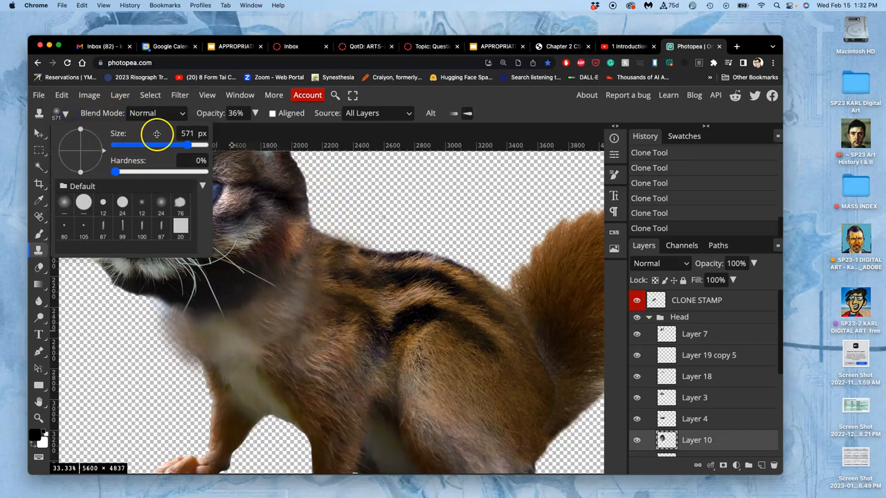
pyautogui.moveTo(185, 145); pyautogui.dragTo(171, 145)
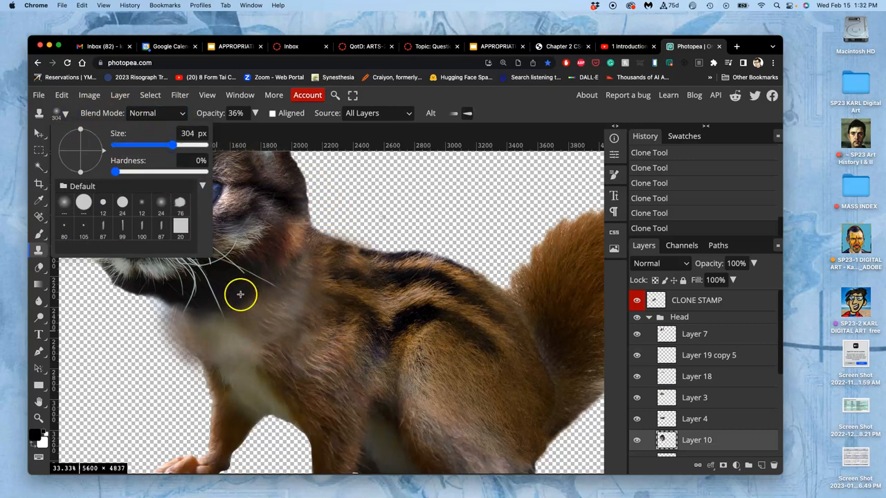
pyautogui.click(252, 307)
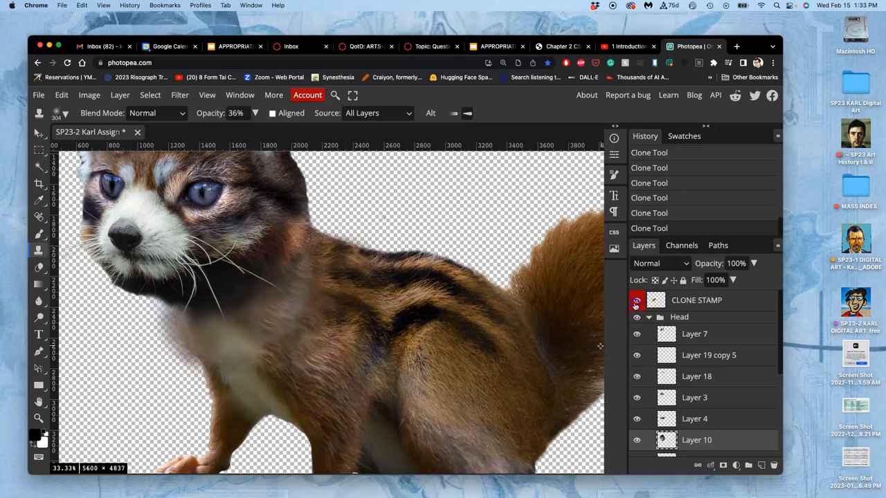
# Toggle the CLONE STAMP layer to compare, then paint cloned fur over the chin seam.
pyautogui.click(636, 300)
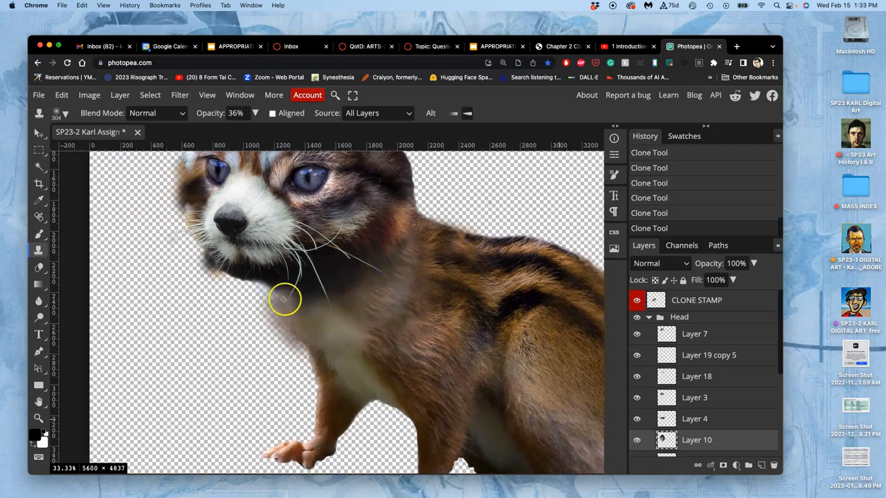
pyautogui.click(281, 298)
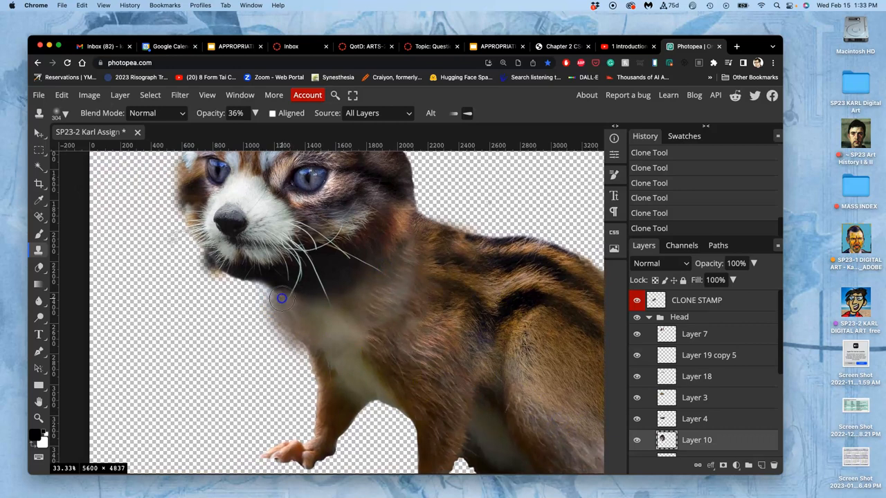
pyautogui.moveTo(373, 313)
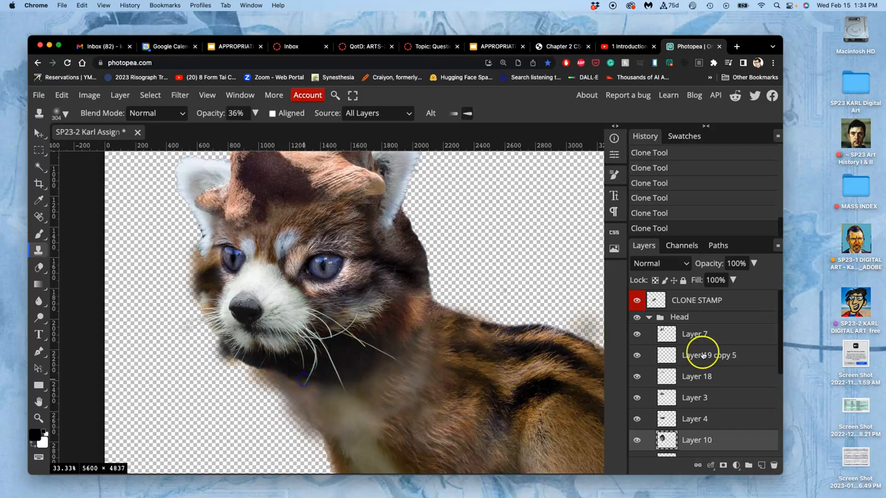
# Scroll down while bringing up the gray Layer 1 backdrop behind the creature.
pyautogui.scroll(-3)
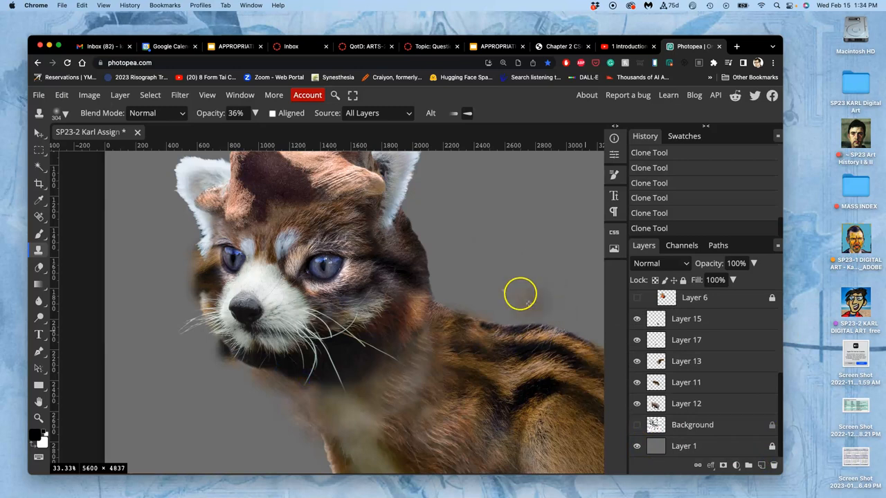
pyautogui.moveTo(646, 436)
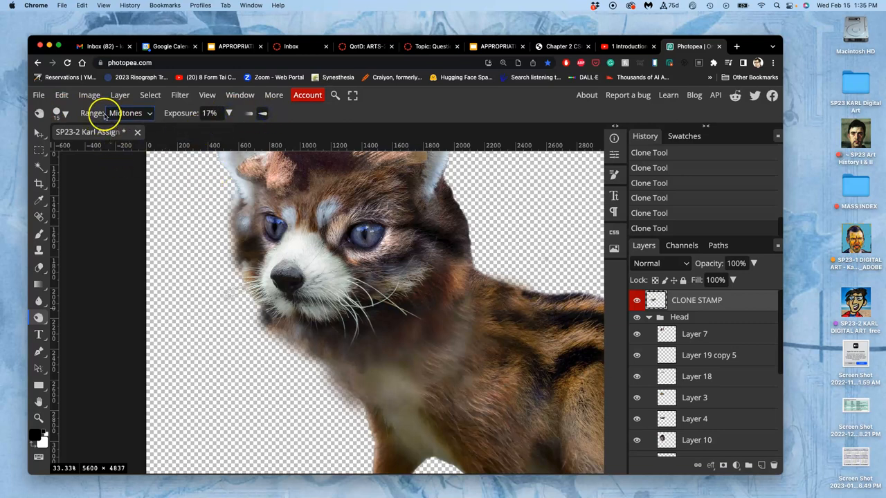
# Enlarge the Burn brush and darken the shading in the chest and neck fur.
pyautogui.click(65, 112)
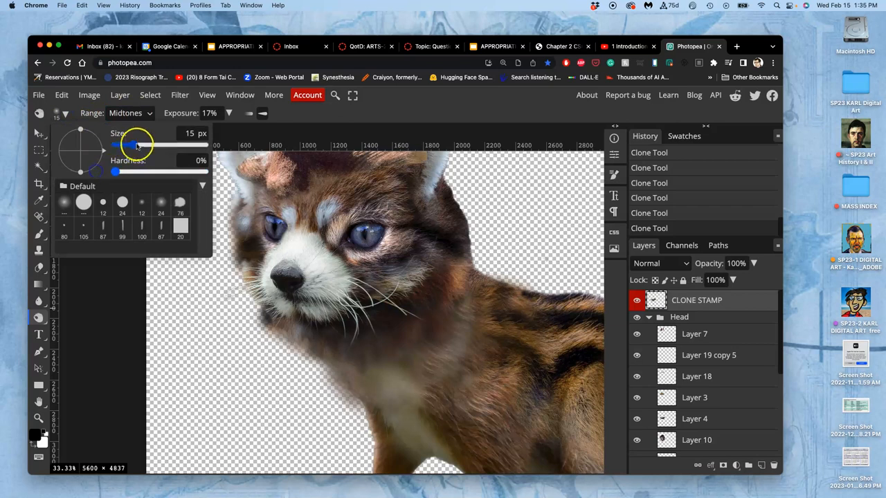
pyautogui.moveTo(128, 144); pyautogui.dragTo(175, 145)
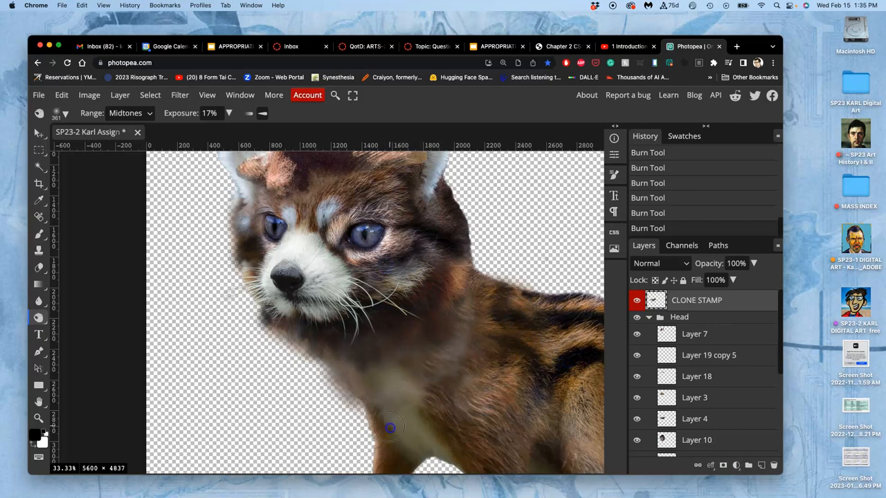
pyautogui.click(128, 113)
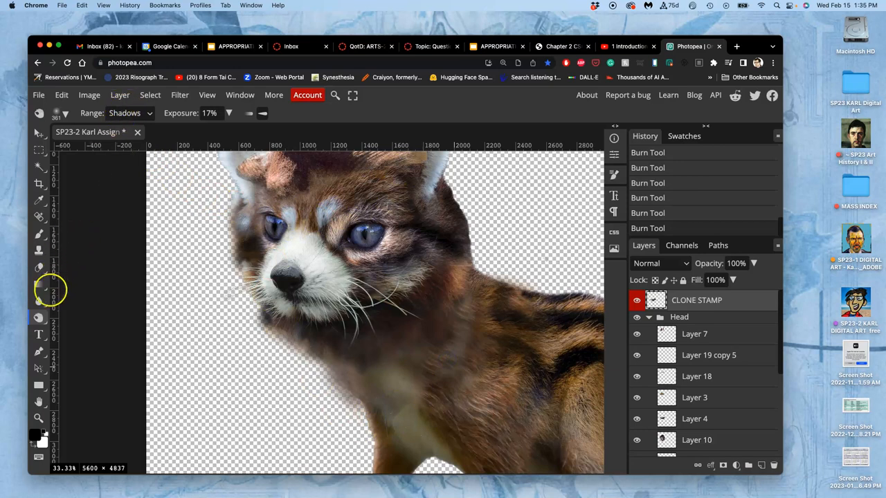
# Pick the Sharpen tool at 50% strength and enlarge its brush for the fur.
pyautogui.click(39, 301)
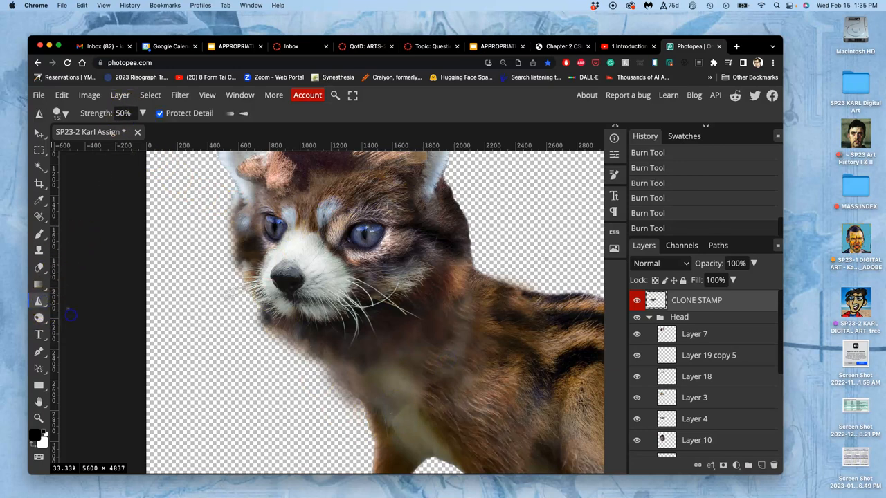
pyautogui.moveTo(228, 113)
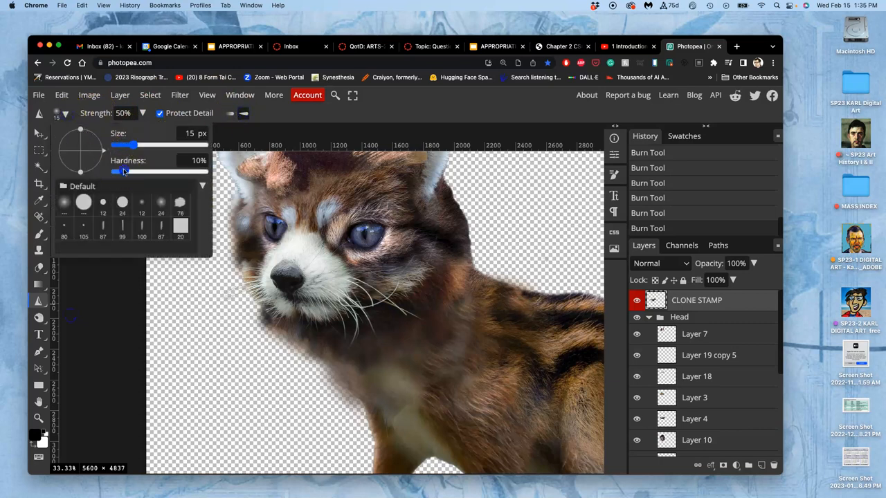
pyautogui.moveTo(118, 145); pyautogui.dragTo(180, 144)
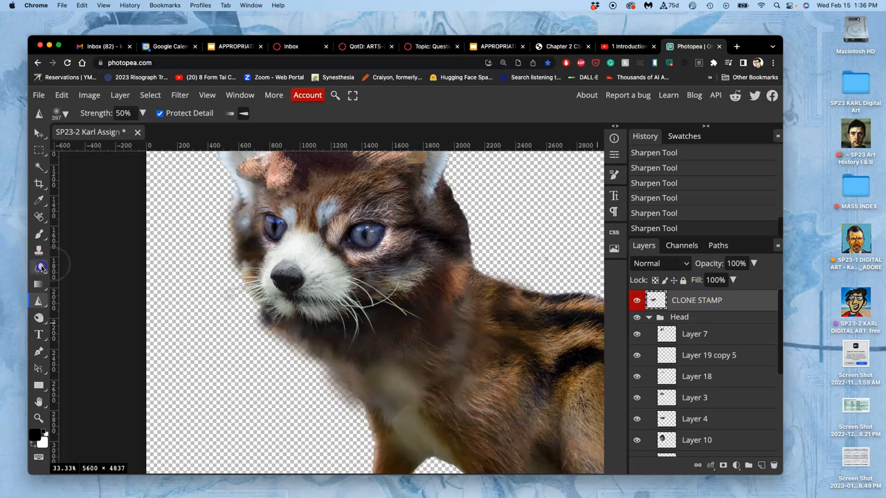
# Choose the Eraser in Brush mode and adjust its brush settings for trimming outline fringe.
pyautogui.click(39, 268)
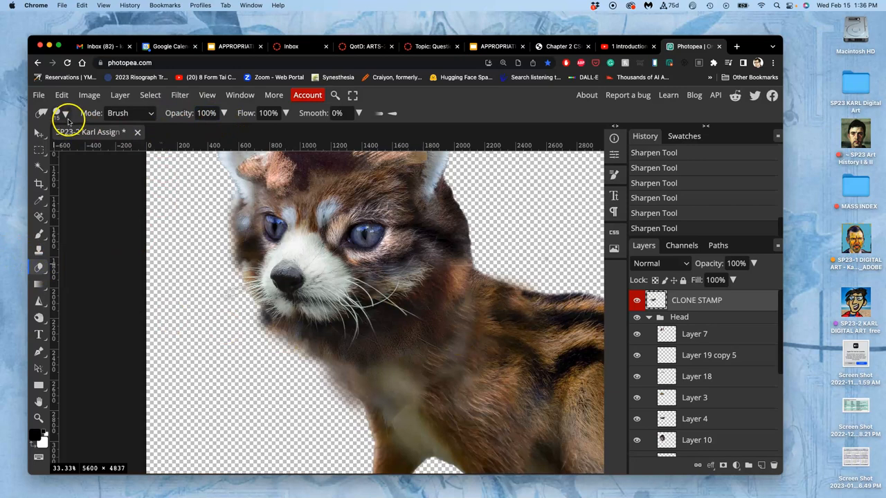
pyautogui.click(63, 113)
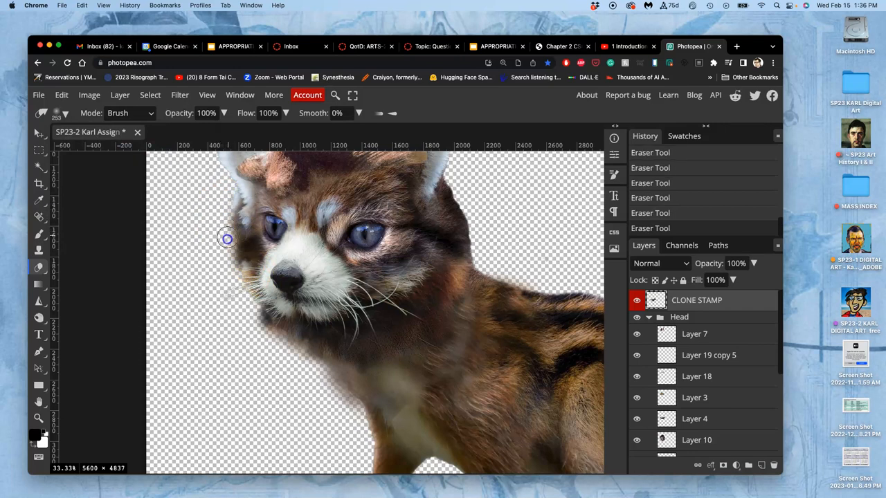
pyautogui.moveTo(233, 270)
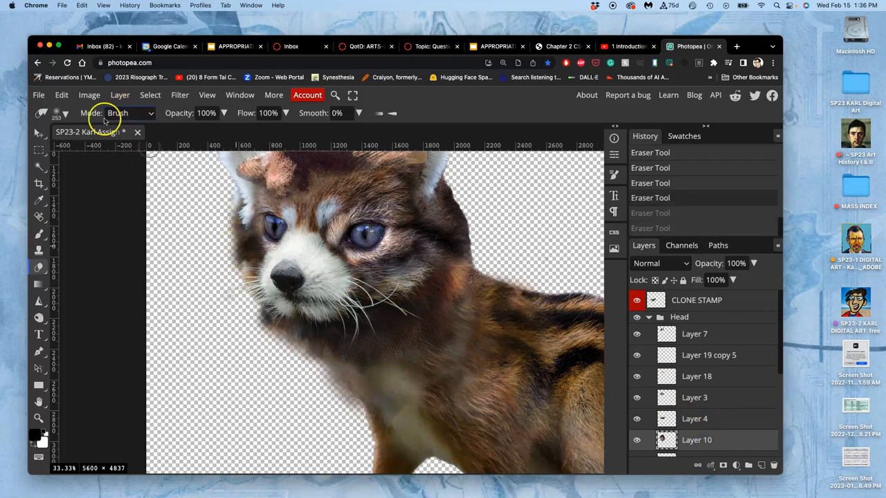
pyautogui.click(75, 113)
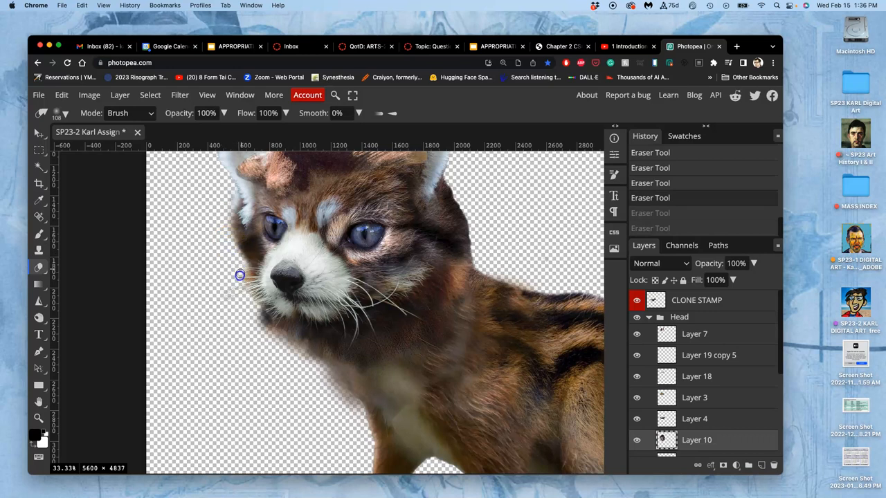
pyautogui.moveTo(243, 286)
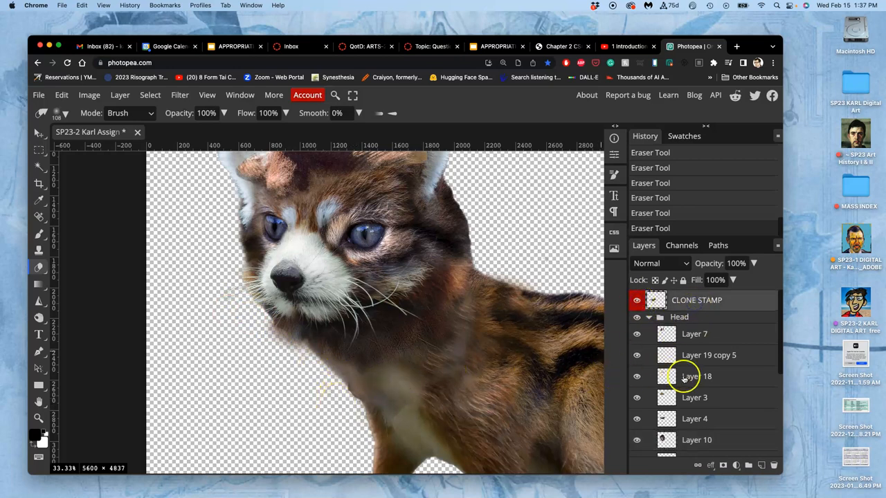
pyautogui.moveTo(422, 271)
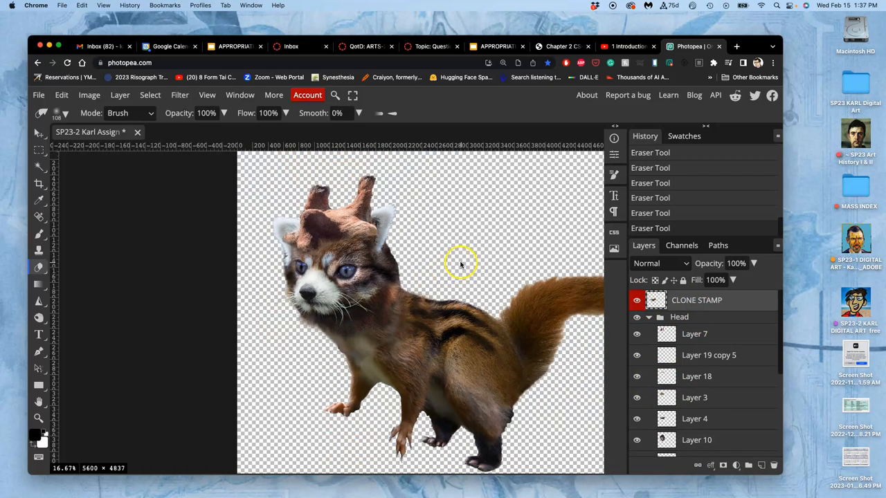
pyautogui.moveTo(460, 263); pyautogui.dragTo(400, 249)
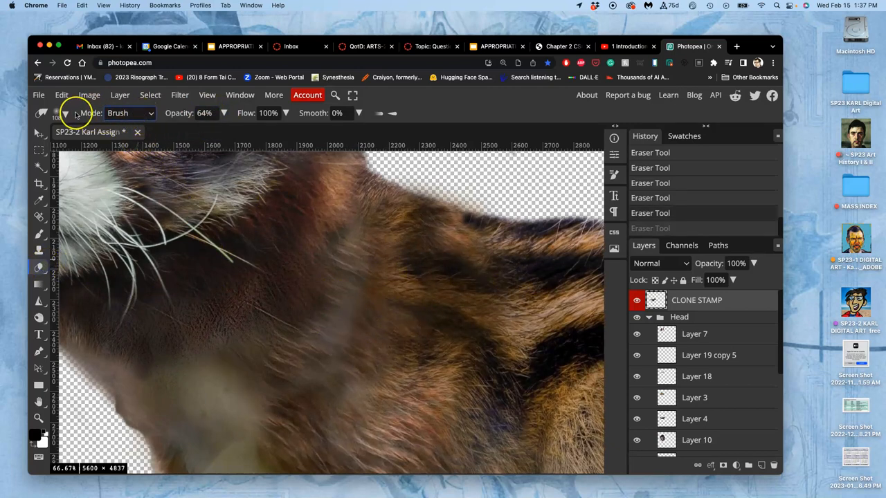
# Softly erase a patch of cloned neck fur at 64% opacity, then return to Burn.
pyautogui.click(66, 113)
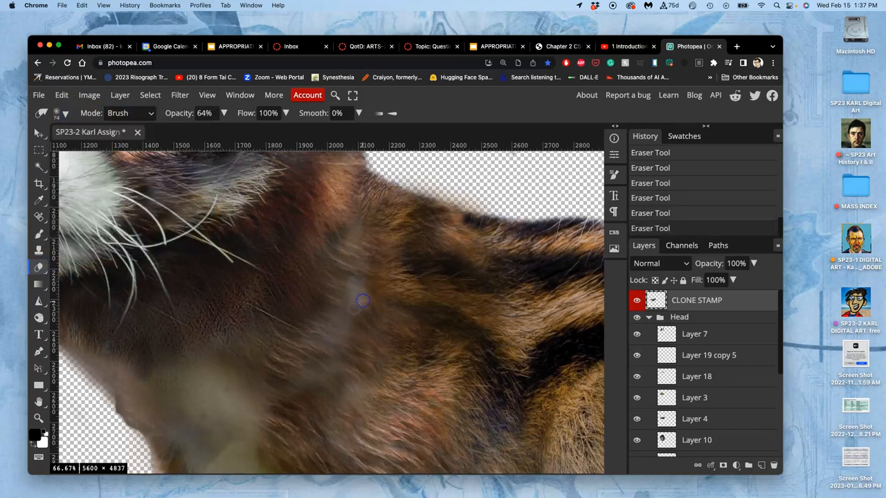
pyautogui.click(636, 299)
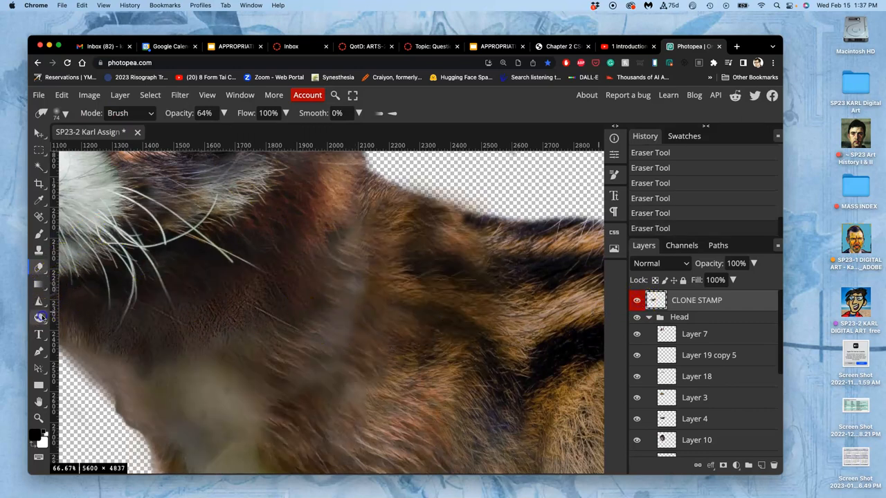
pyautogui.click(39, 317)
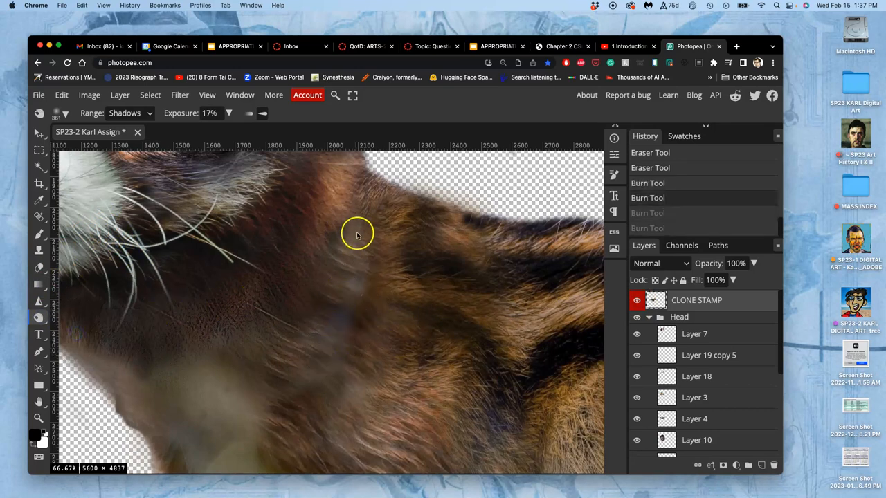
# Switch the Burn tool range from Shadows to Midtones and burn over the neck fur.
pyautogui.click(125, 112)
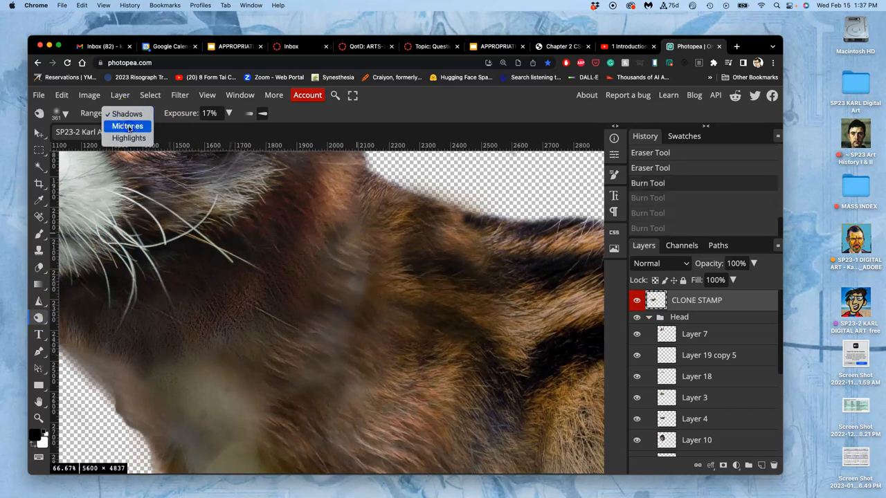
pyautogui.click(127, 126)
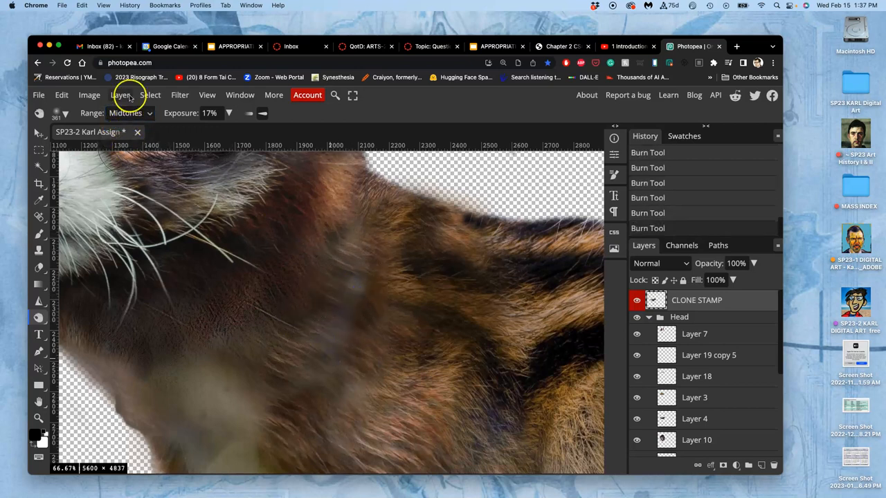
pyautogui.click(130, 113)
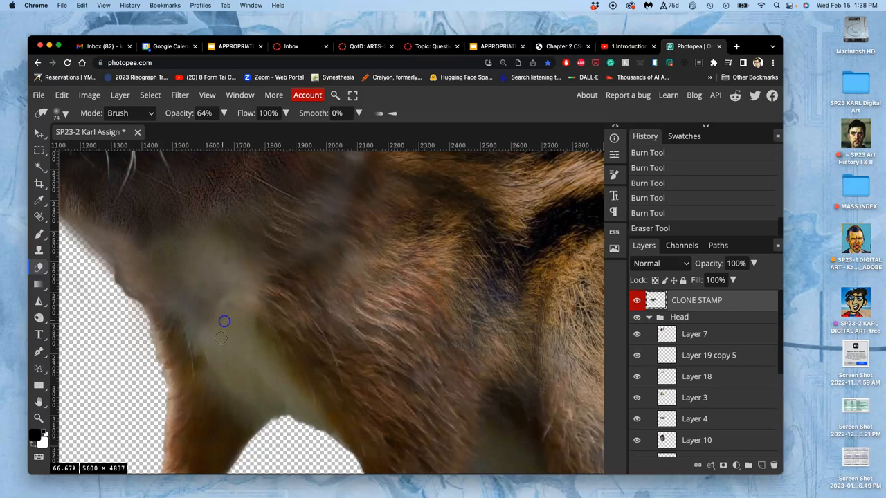
pyautogui.moveTo(212, 338)
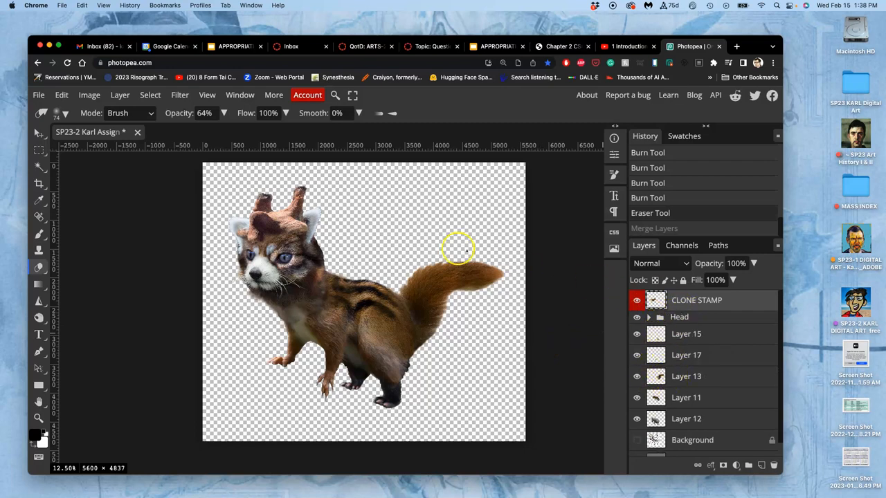
pyautogui.moveTo(554, 286)
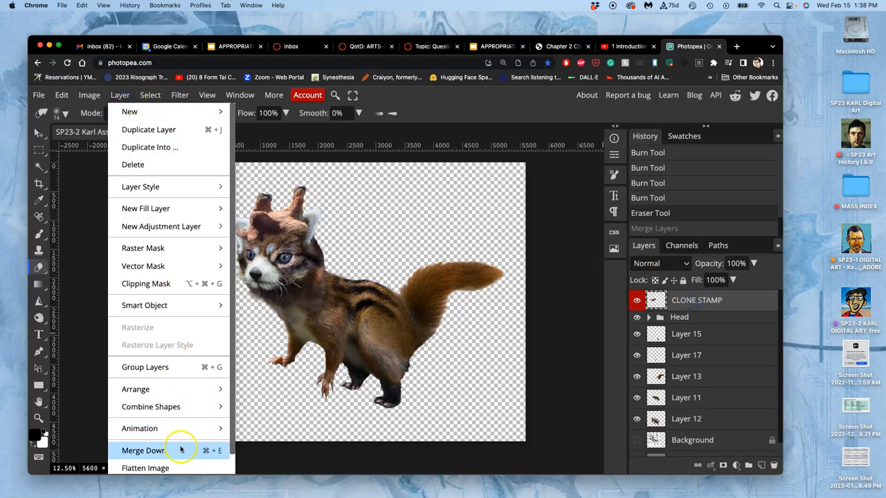
# Delete the Head layer, then hide the original clone stamp and part layers beneath the merged copy.
pyautogui.click(143, 451)
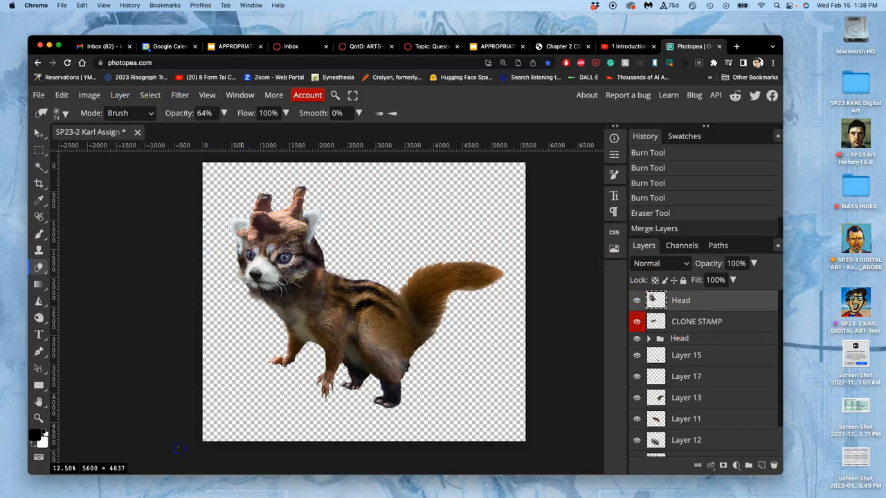
pyautogui.click(637, 300)
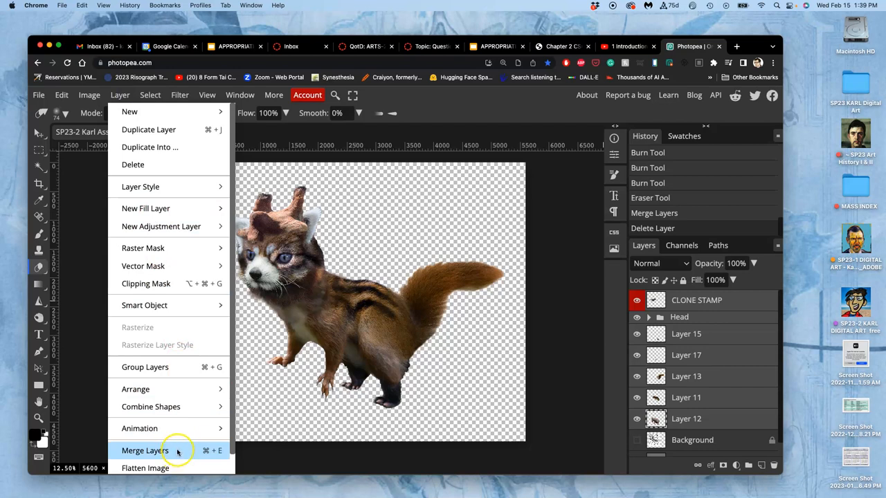
pyautogui.moveTo(265, 299)
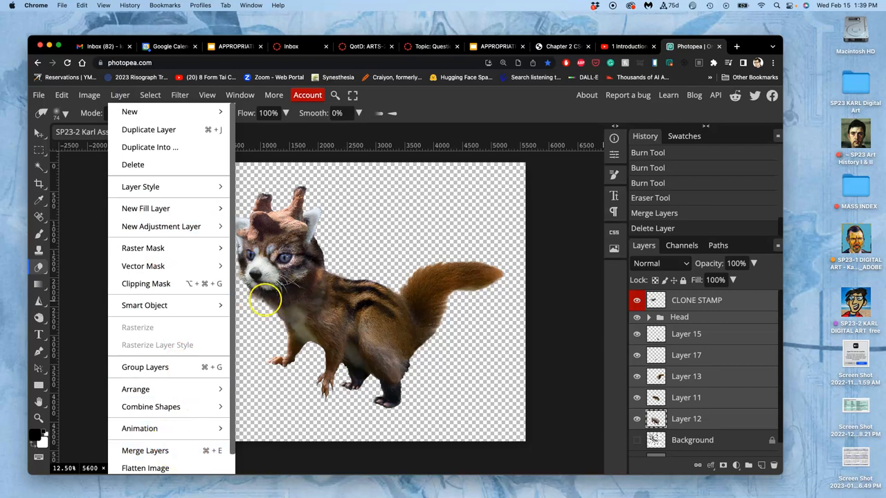
pyautogui.moveTo(146, 450)
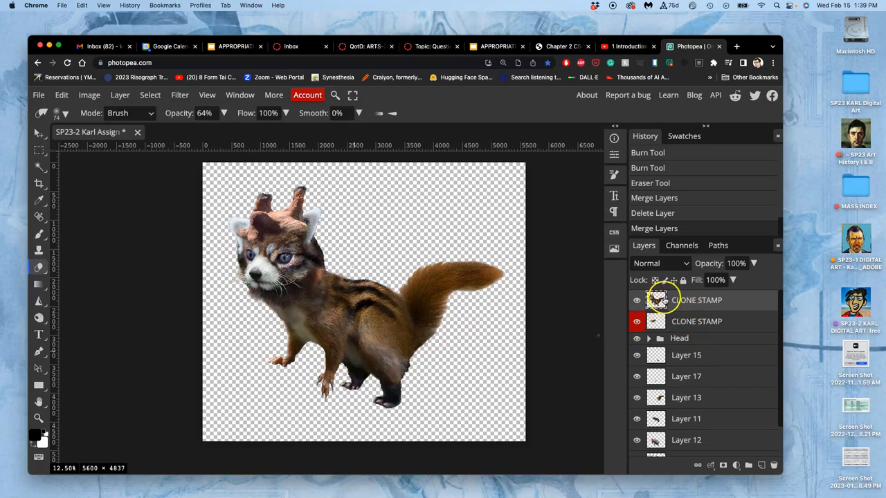
pyautogui.click(637, 321)
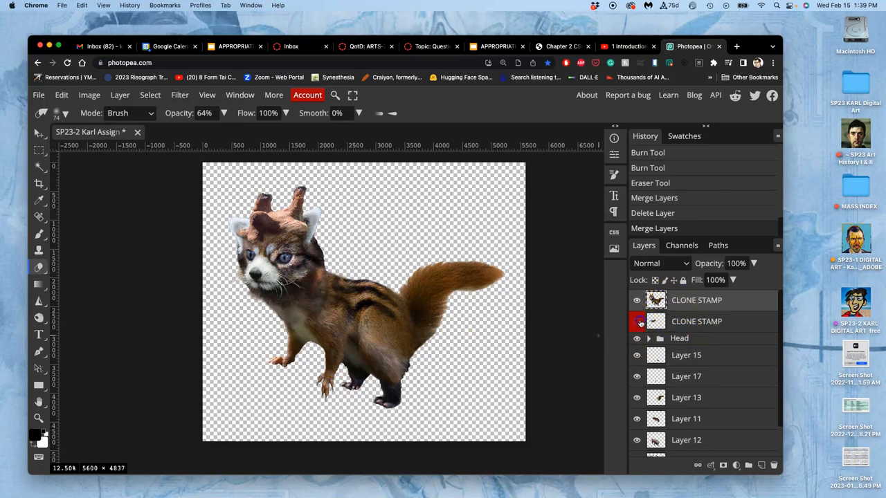
pyautogui.click(636, 321)
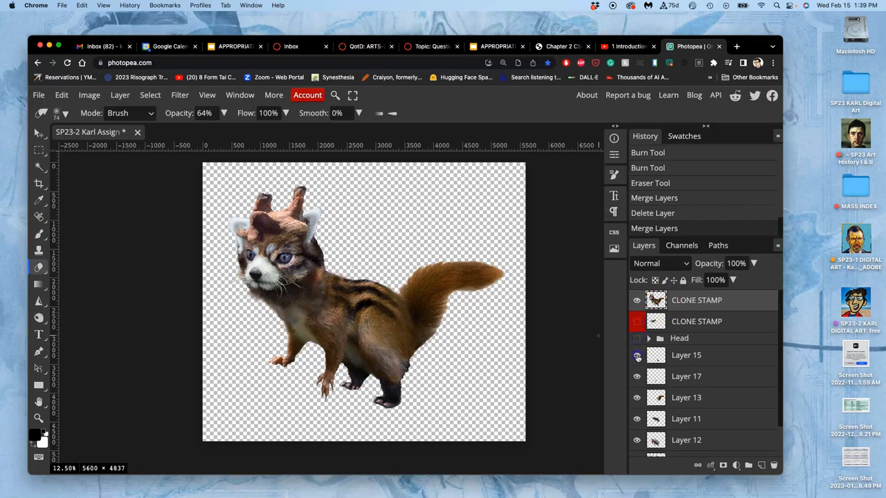
pyautogui.click(637, 418)
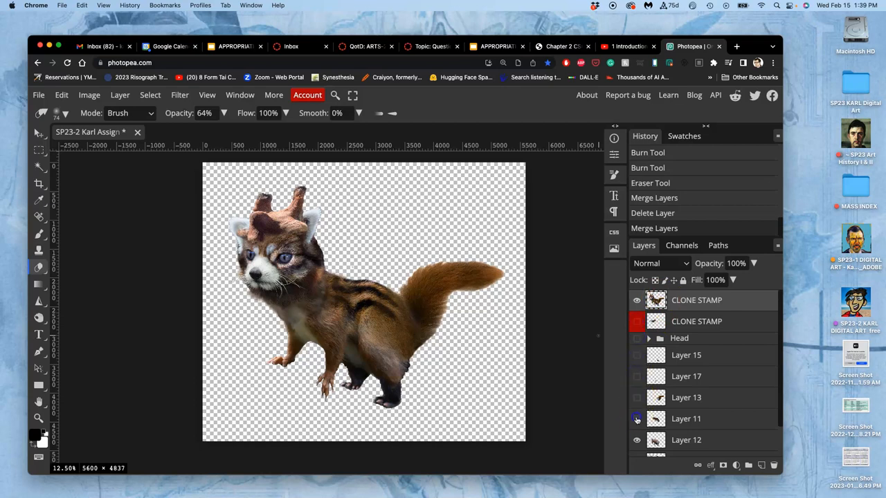
pyautogui.click(637, 418)
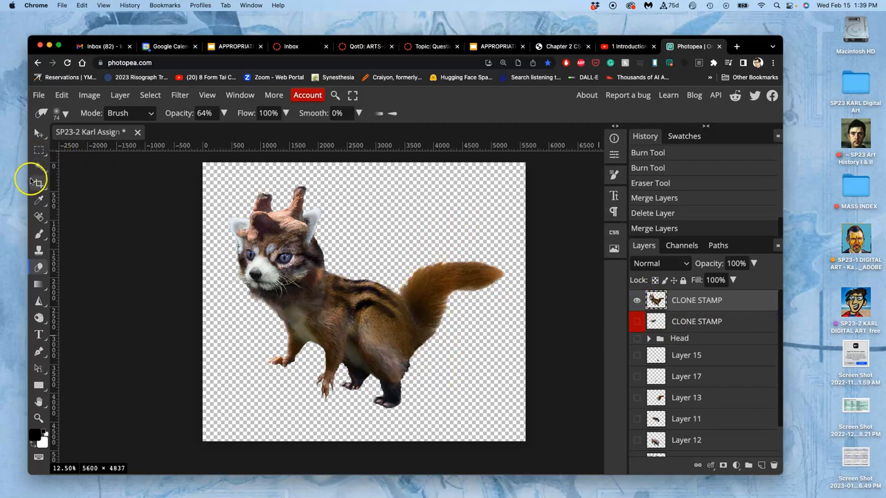
# Apply Levels to the merged creature and make the gray Layer 1 background visible.
pyautogui.click(88, 95)
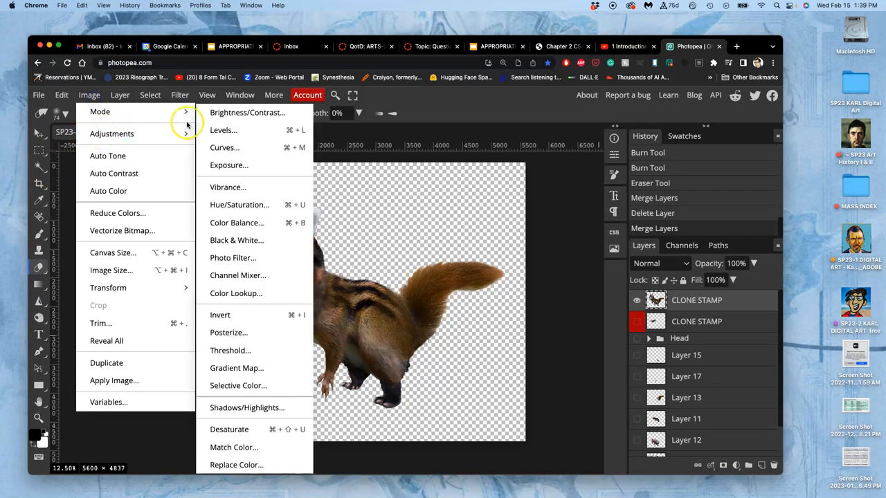
pyautogui.click(223, 130)
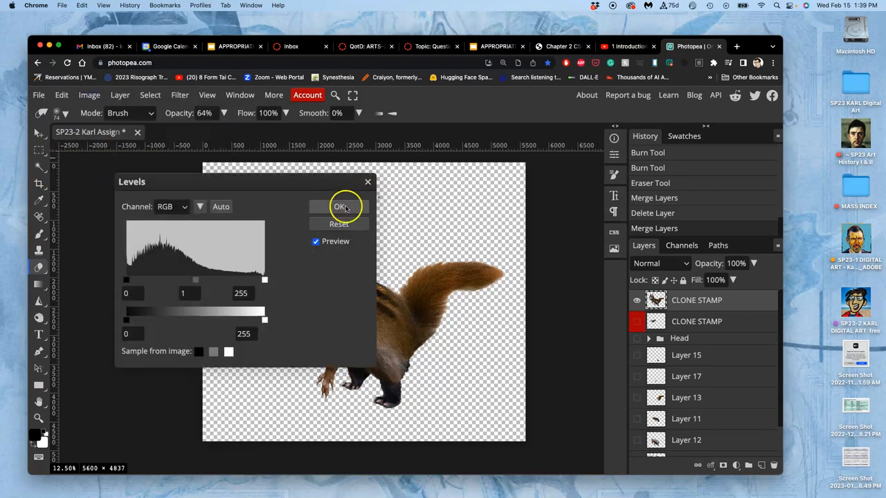
pyautogui.click(339, 207)
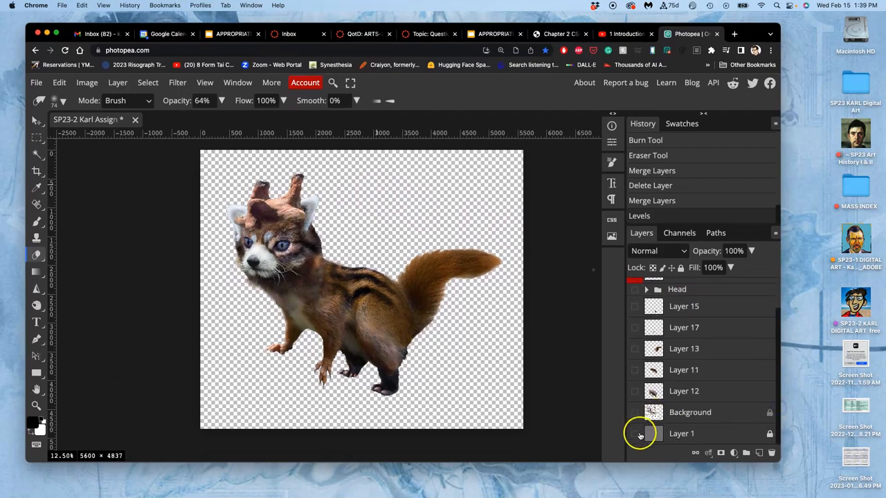
pyautogui.click(634, 433)
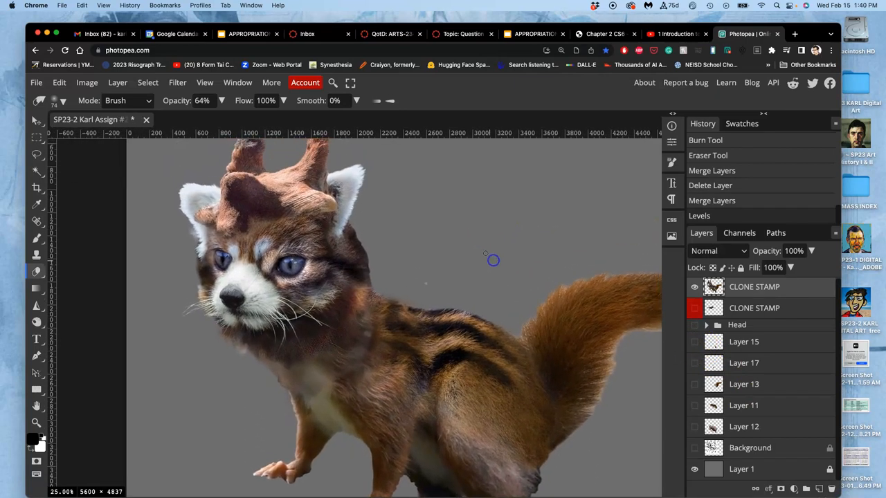
# Apply Levels to the creature with midtones at 1.17 and output whites at 245.
pyautogui.click(87, 82)
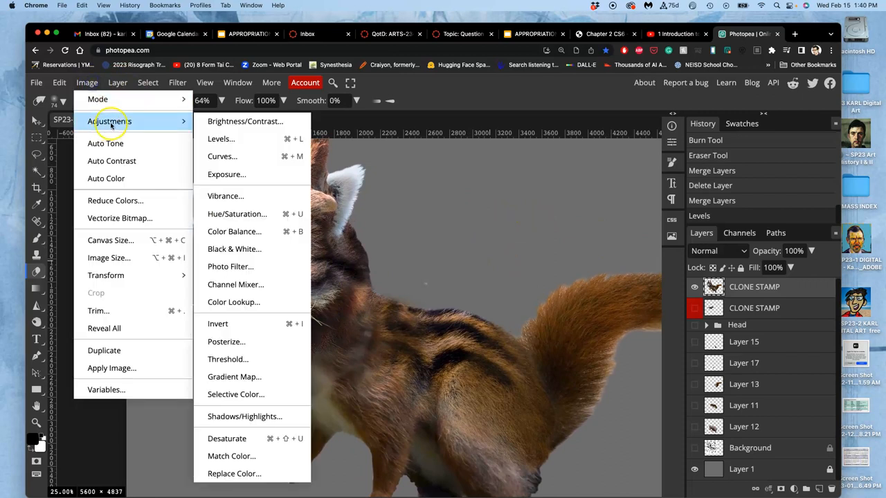
pyautogui.click(220, 138)
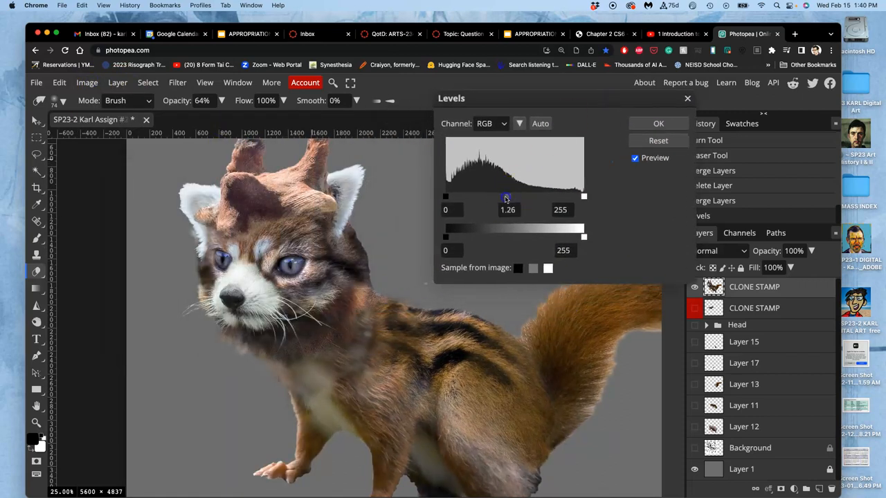
pyautogui.moveTo(506, 197); pyautogui.dragTo(517, 196)
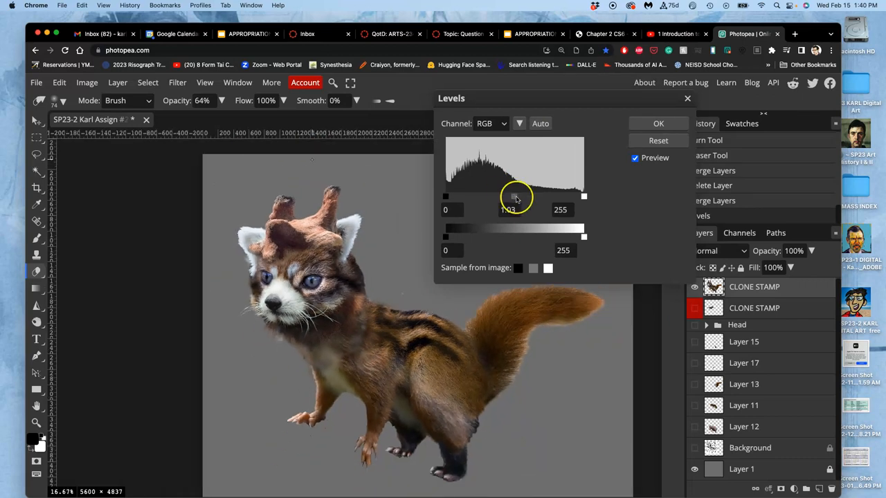
pyautogui.moveTo(512, 197); pyautogui.dragTo(516, 197)
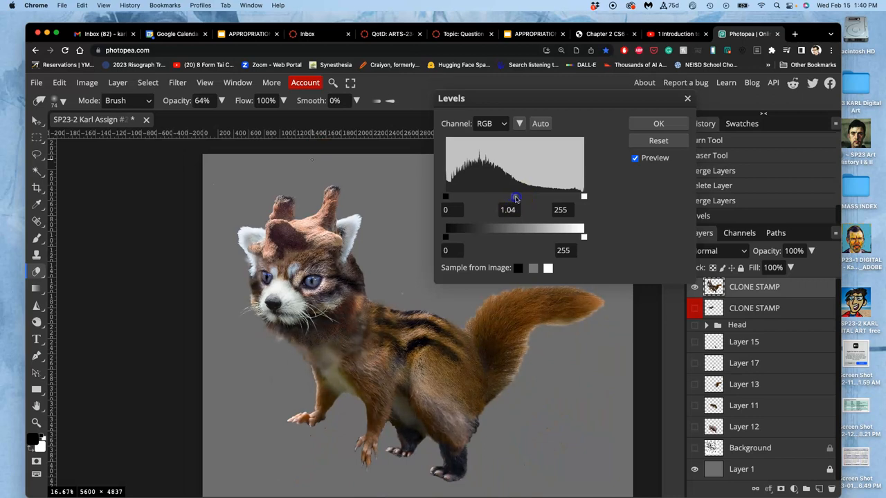
pyautogui.moveTo(515, 196); pyautogui.dragTo(512, 196)
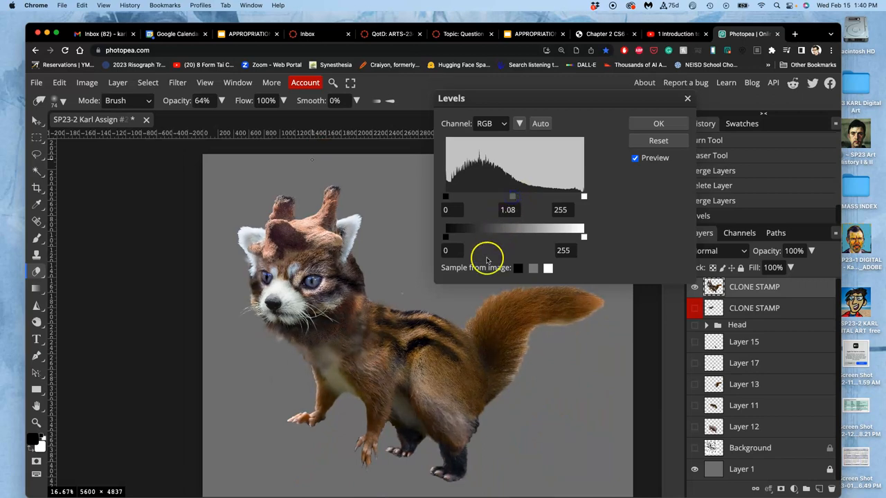
pyautogui.moveTo(564, 250)
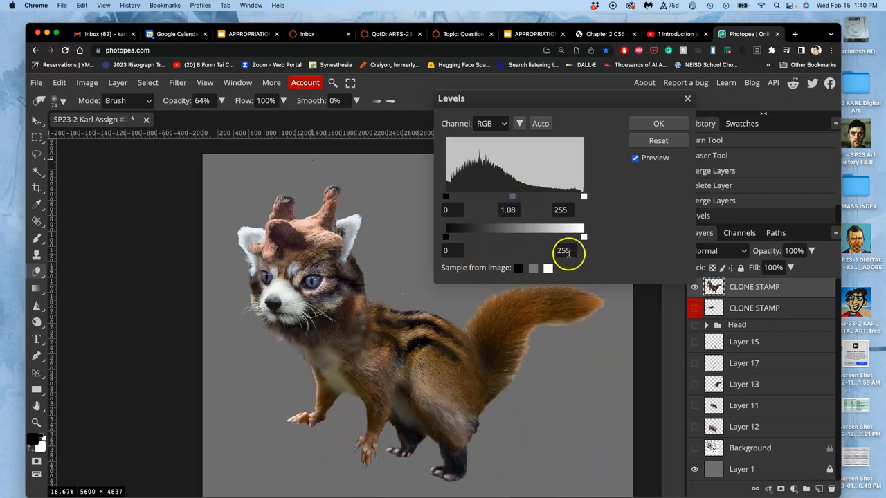
pyautogui.moveTo(584, 237); pyautogui.dragTo(570, 237)
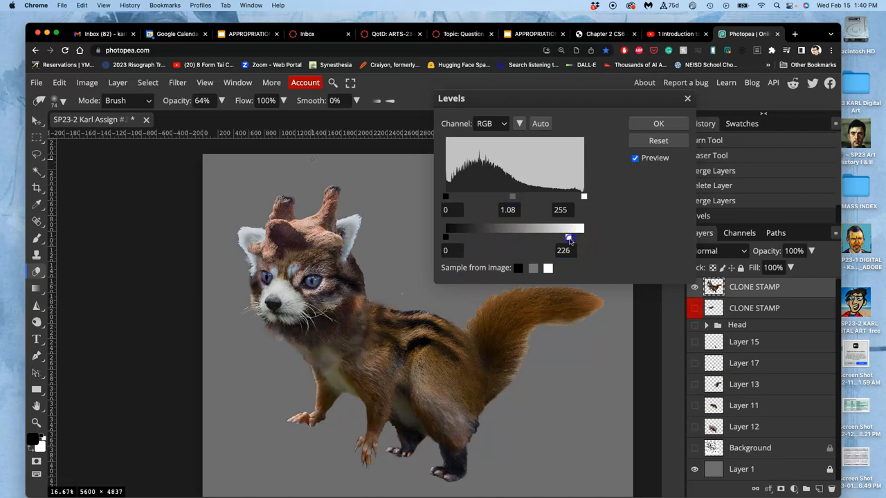
pyautogui.moveTo(569, 237); pyautogui.dragTo(578, 236)
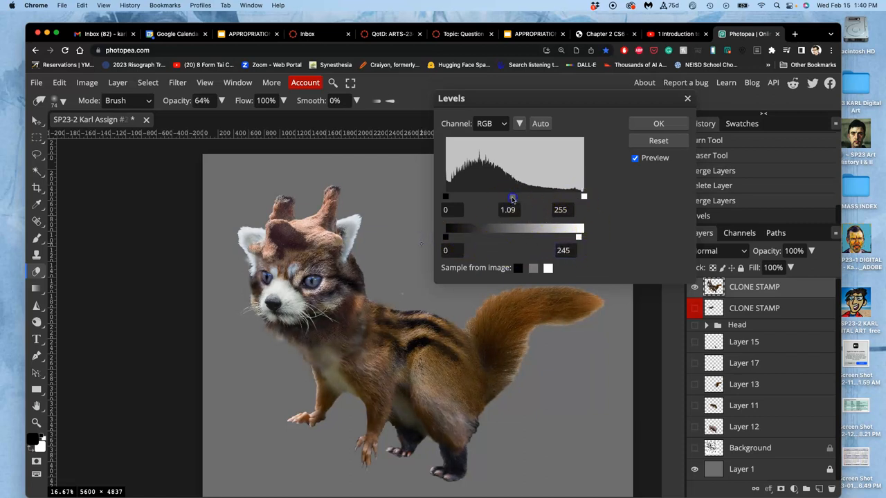
pyautogui.moveTo(512, 197); pyautogui.dragTo(510, 197)
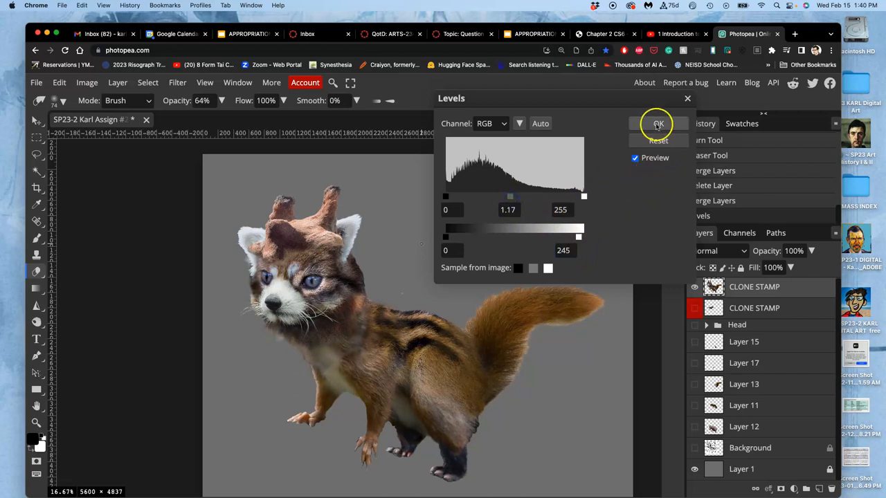
pyautogui.click(657, 123)
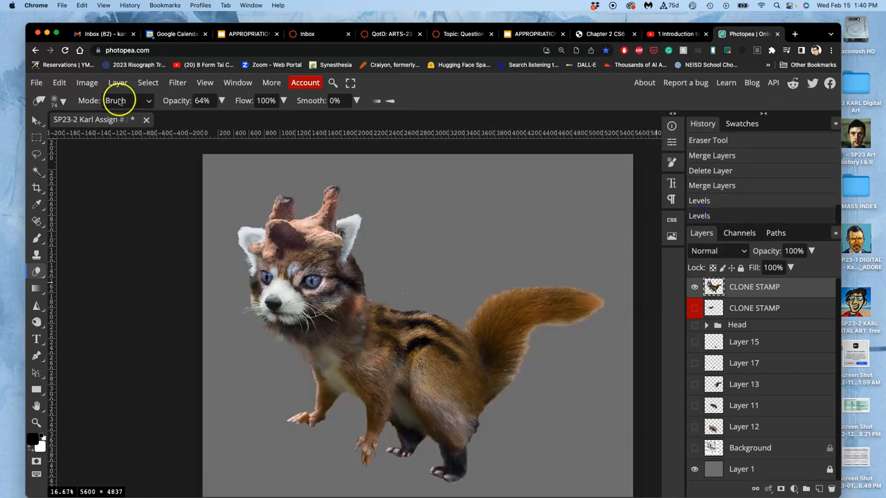
# In Color Balance, tune the creature's midtones: slightly magenta, cyan-red and yellow-blue near neutral.
pyautogui.click(86, 83)
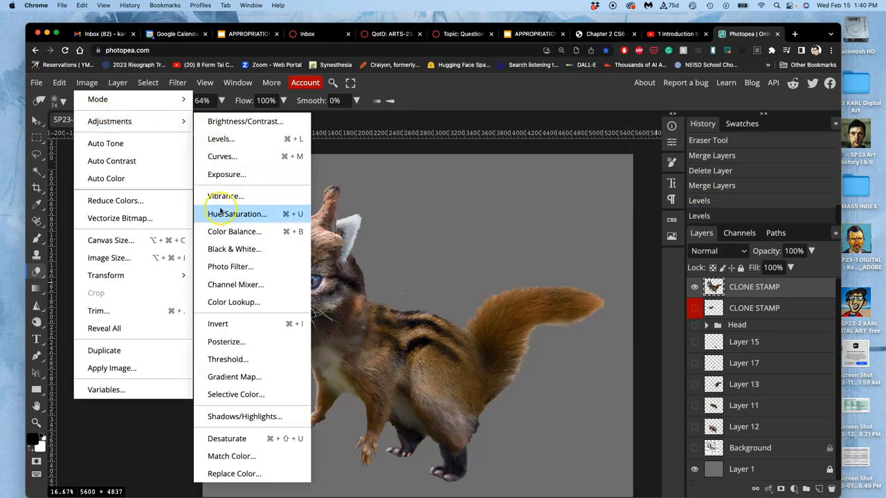
pyautogui.click(234, 231)
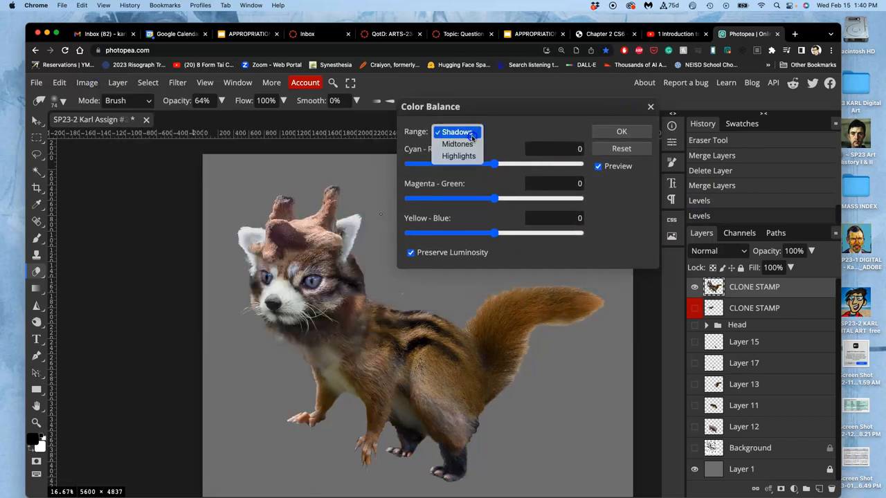
pyautogui.click(457, 144)
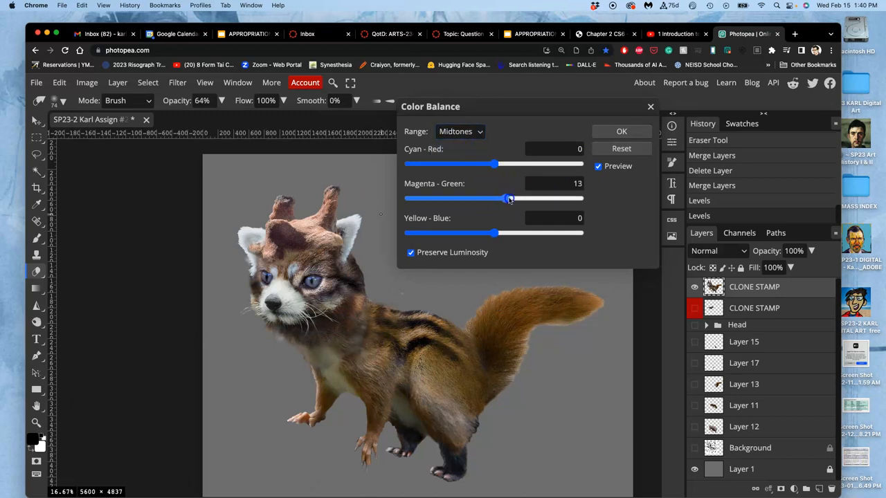
pyautogui.moveTo(509, 199); pyautogui.dragTo(486, 199)
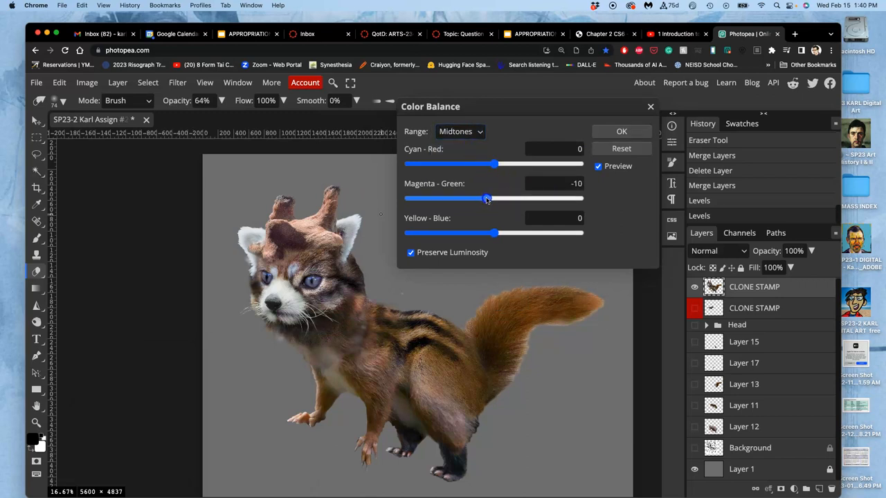
pyautogui.moveTo(494, 164); pyautogui.dragTo(509, 164)
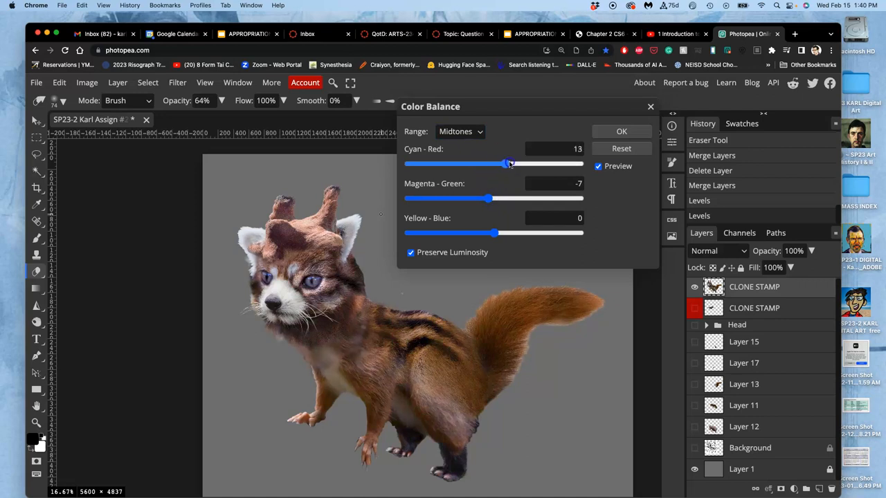
pyautogui.moveTo(510, 164); pyautogui.dragTo(505, 163)
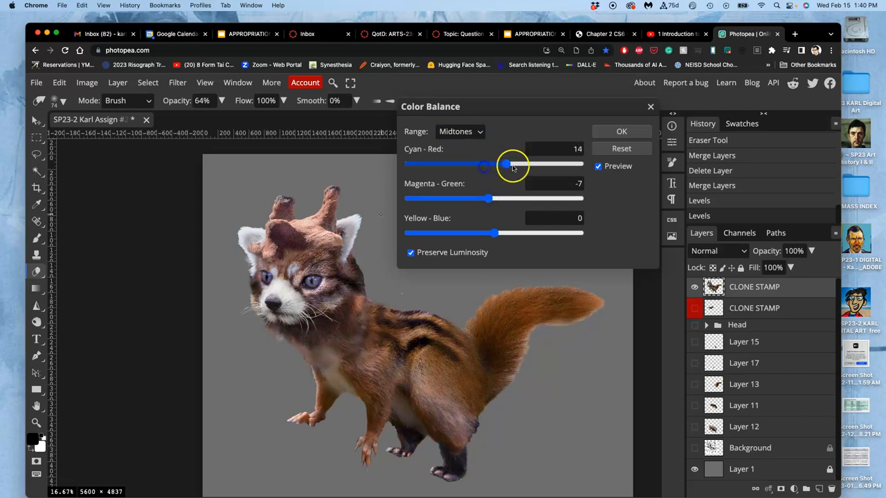
pyautogui.moveTo(507, 164); pyautogui.dragTo(492, 164)
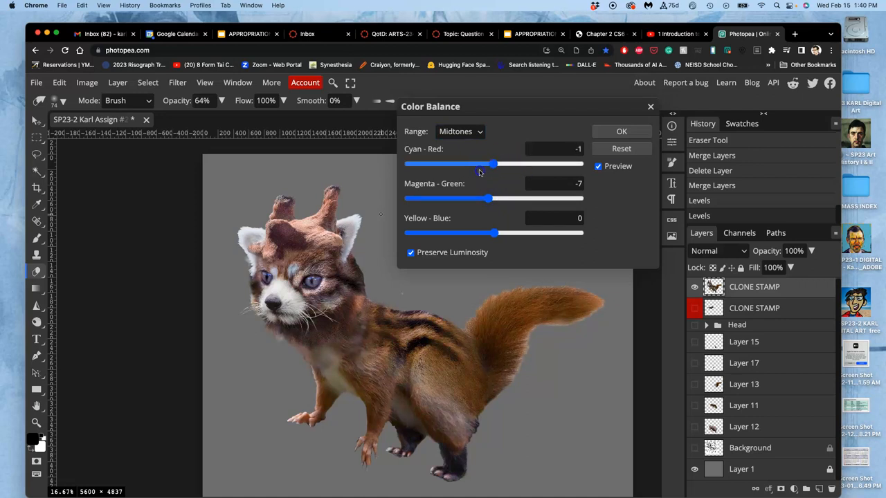
pyautogui.moveTo(493, 164); pyautogui.dragTo(488, 164)
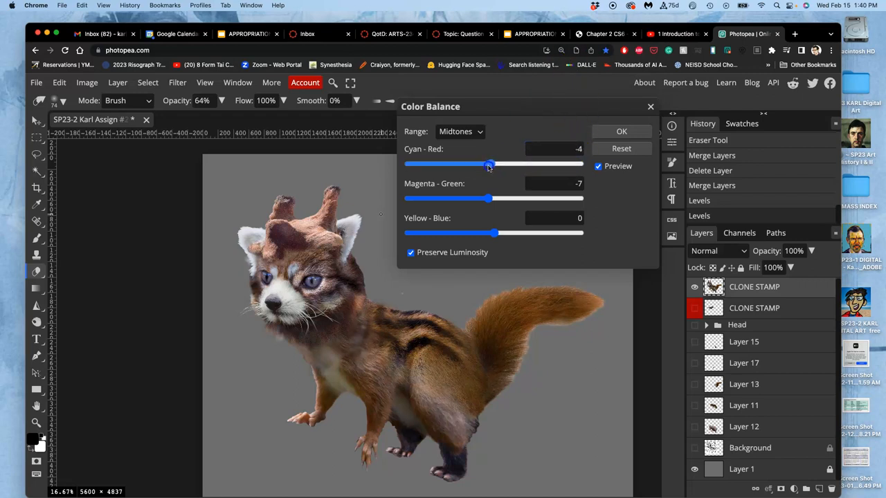
pyautogui.moveTo(490, 164); pyautogui.dragTo(501, 164)
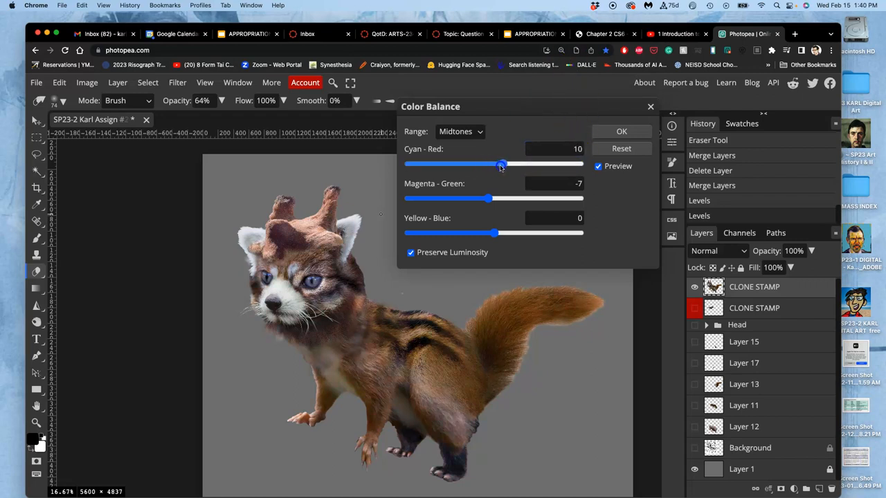
pyautogui.moveTo(501, 164); pyautogui.dragTo(484, 164)
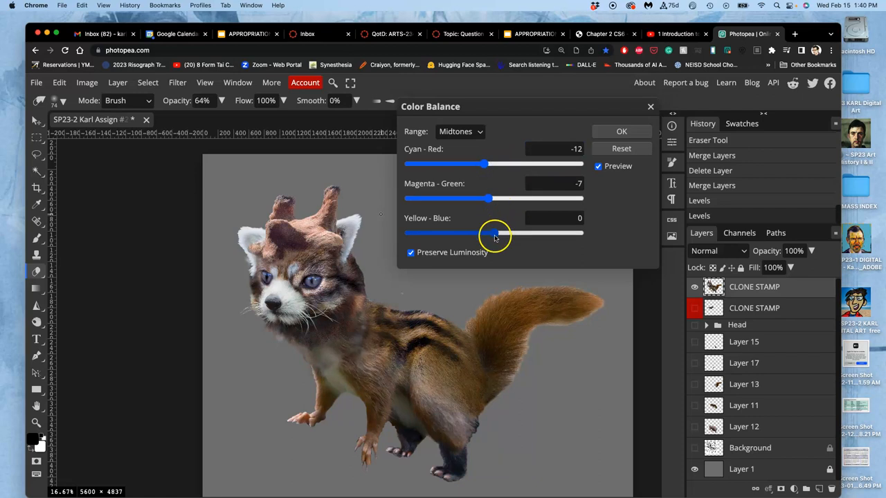
pyautogui.moveTo(493, 233); pyautogui.dragTo(508, 233)
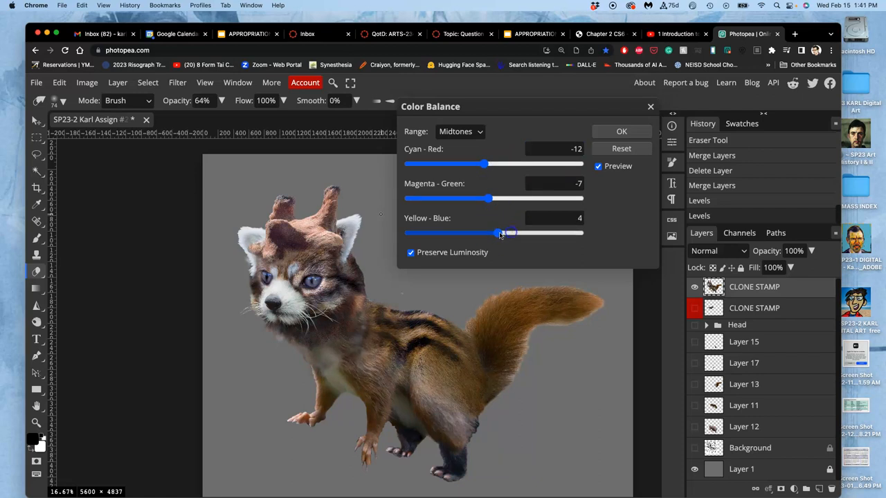
pyautogui.moveTo(510, 233); pyautogui.dragTo(500, 233)
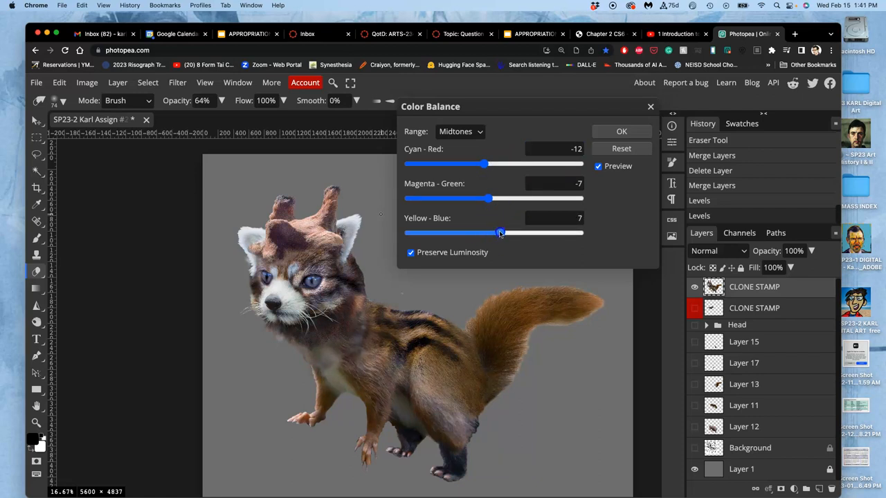
pyautogui.moveTo(501, 233); pyautogui.dragTo(495, 233)
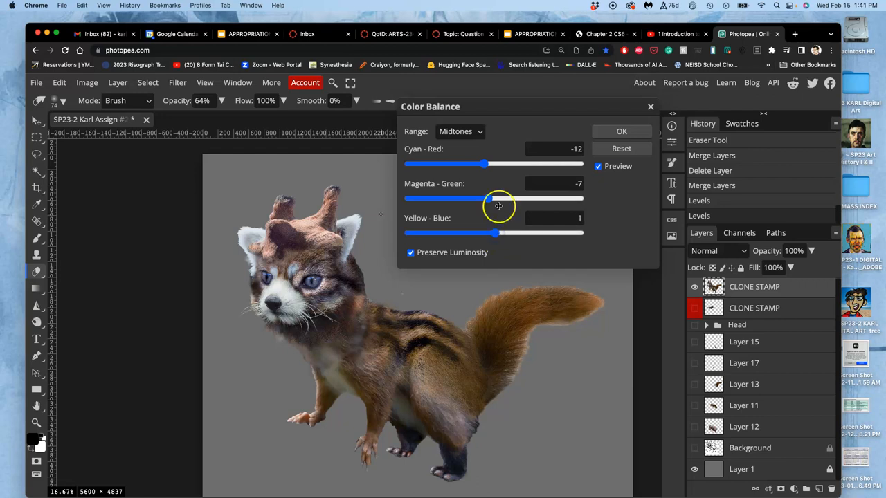
# Warm the highlights toward yellow, shift shadows toward blue, and apply the Color Balance.
pyautogui.click(459, 132)
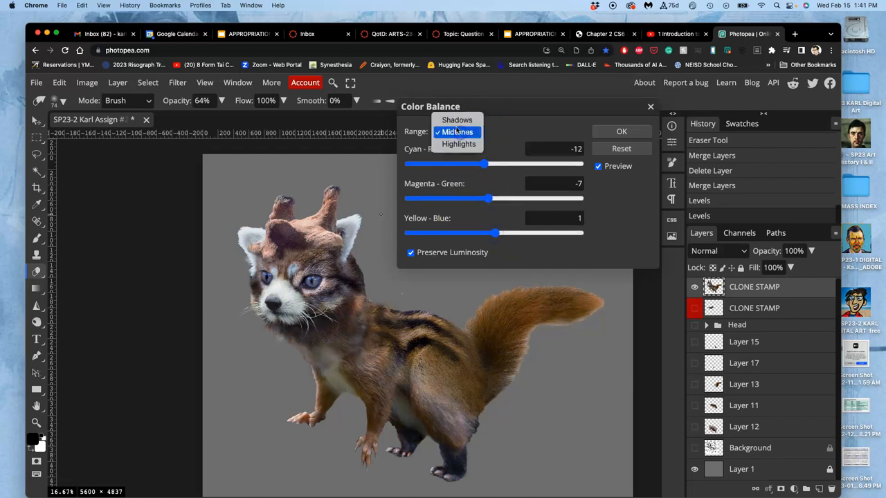
pyautogui.click(459, 144)
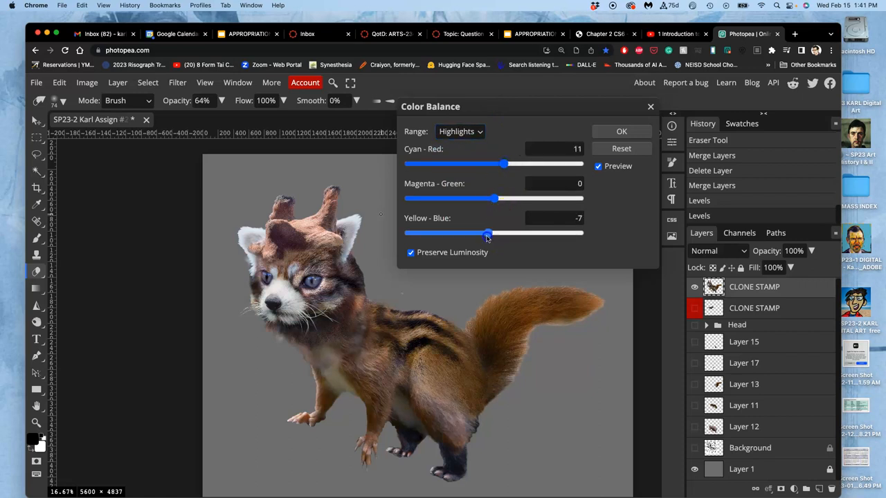
pyautogui.moveTo(490, 233); pyautogui.dragTo(486, 233)
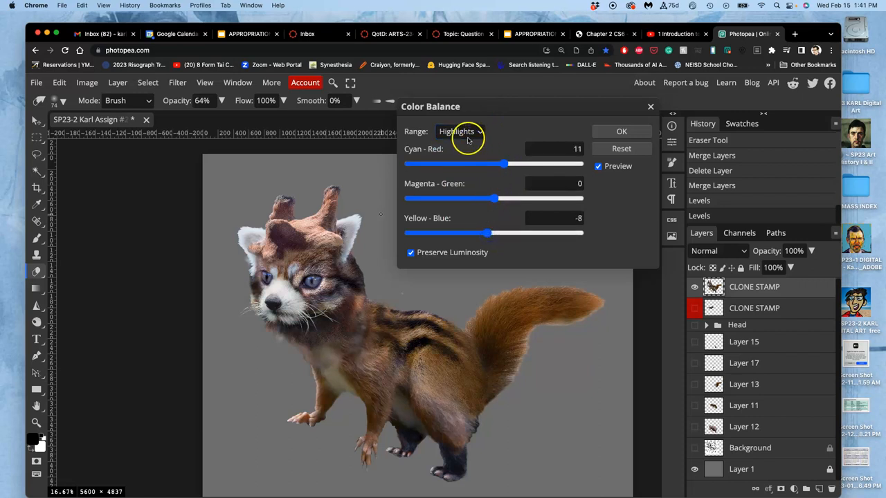
pyautogui.click(460, 131)
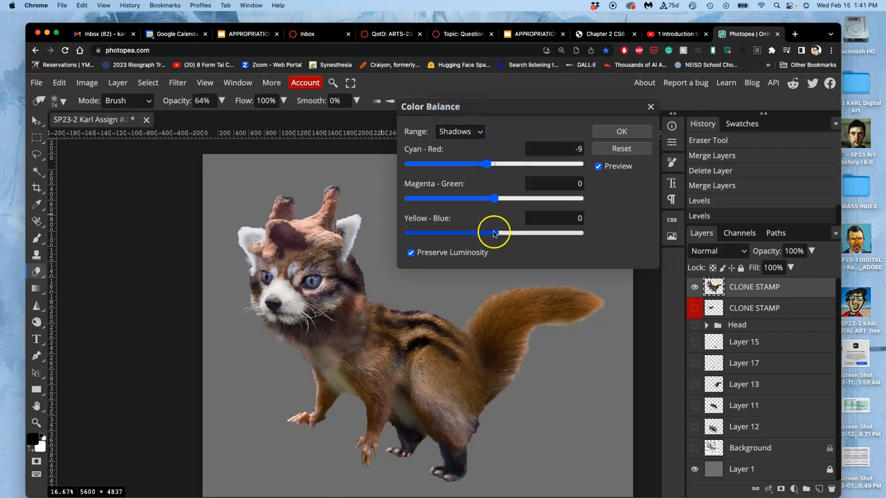
pyautogui.moveTo(482, 234); pyautogui.dragTo(503, 233)
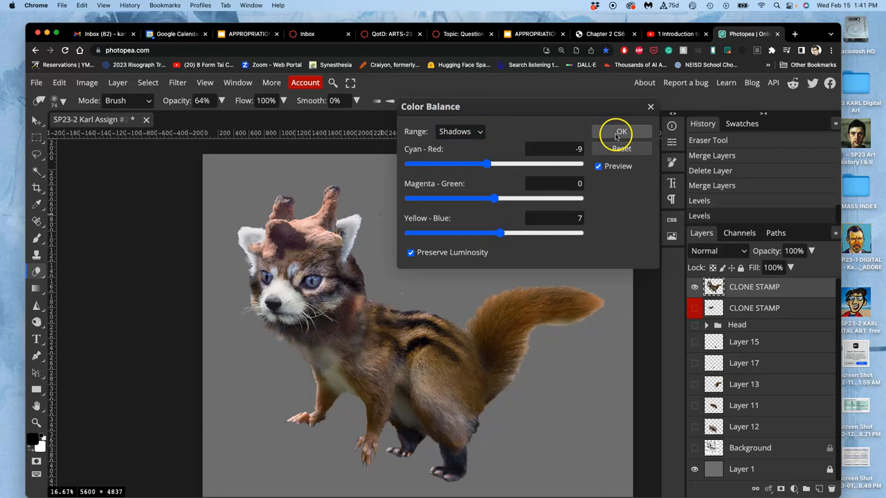
pyautogui.click(620, 133)
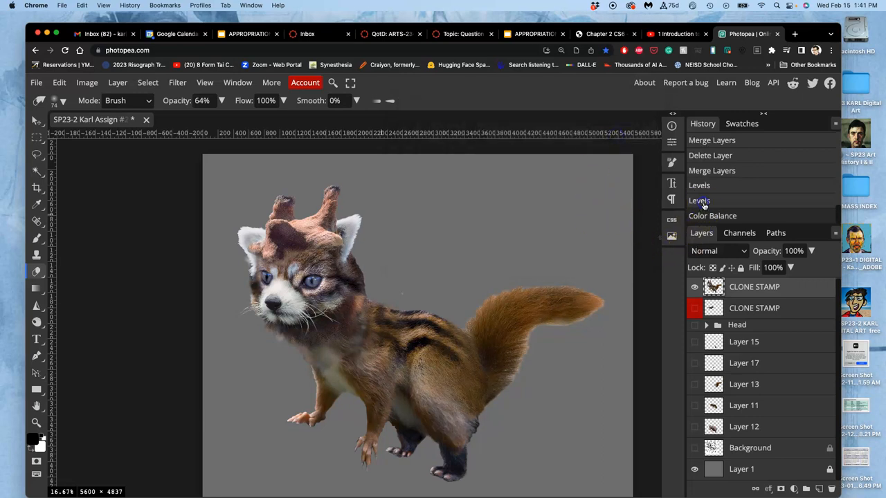
pyautogui.moveTo(712, 215)
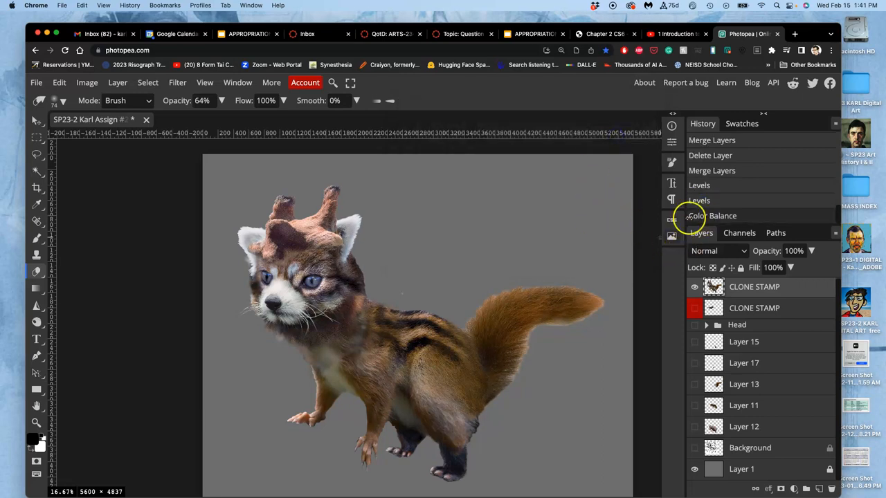
pyautogui.click(87, 82)
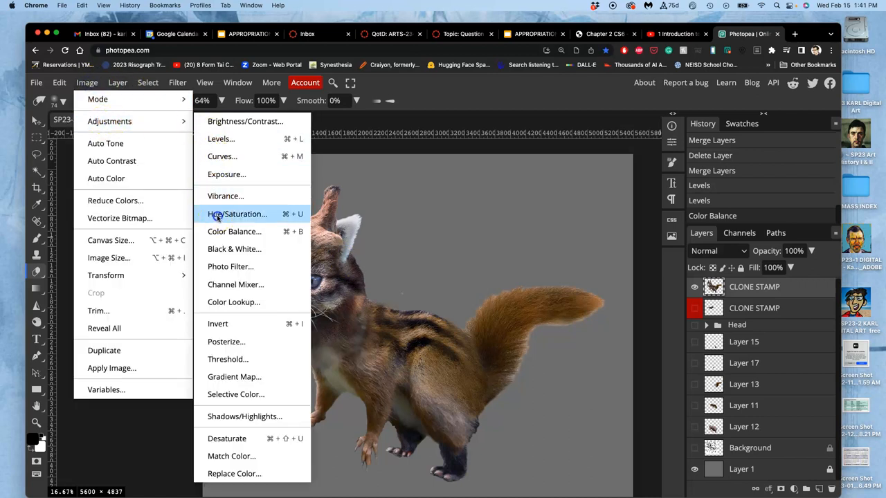
# Apply Hue/Saturation to the creature with Hue -3 and Saturation -6.
pyautogui.click(236, 214)
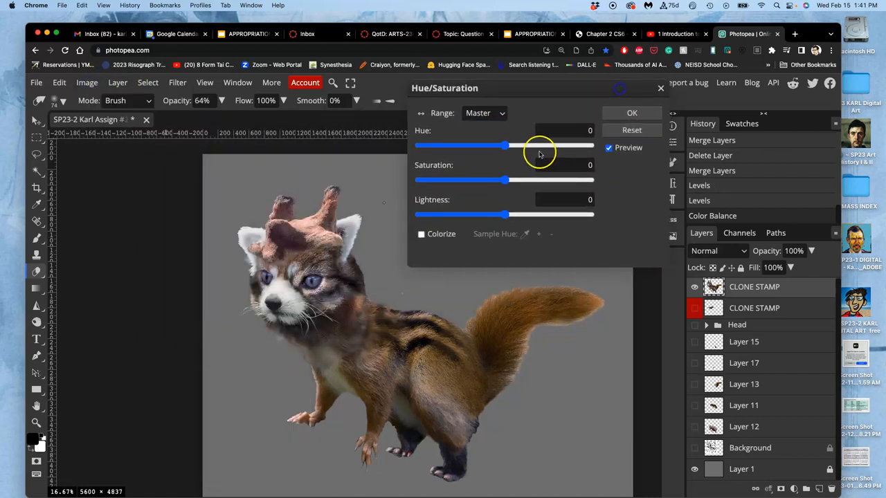
pyautogui.moveTo(506, 145); pyautogui.dragTo(501, 146)
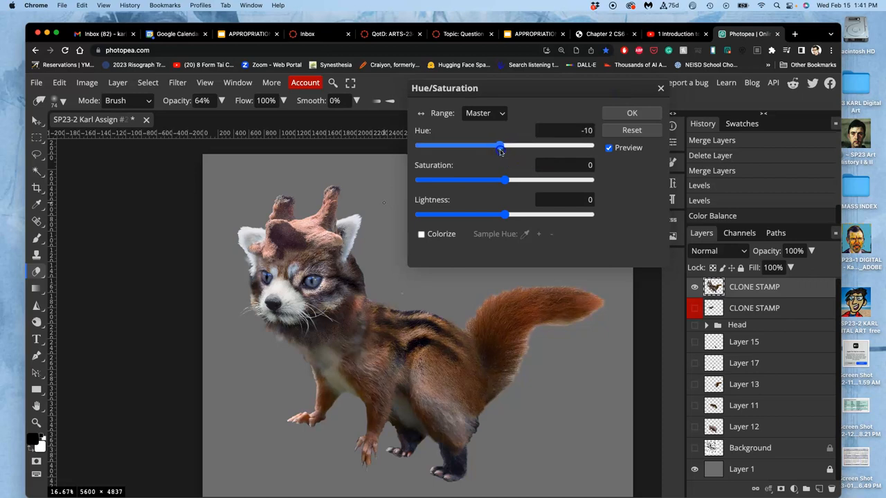
pyautogui.moveTo(500, 146); pyautogui.dragTo(512, 146)
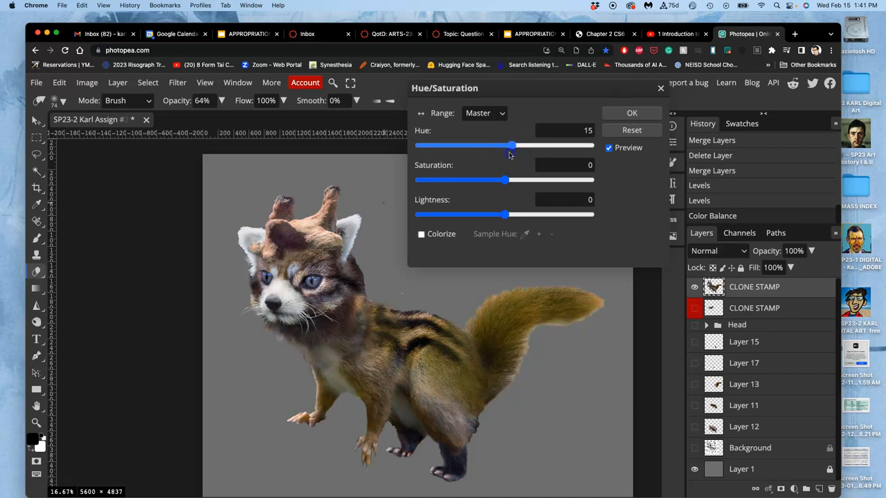
pyautogui.moveTo(511, 146); pyautogui.dragTo(503, 146)
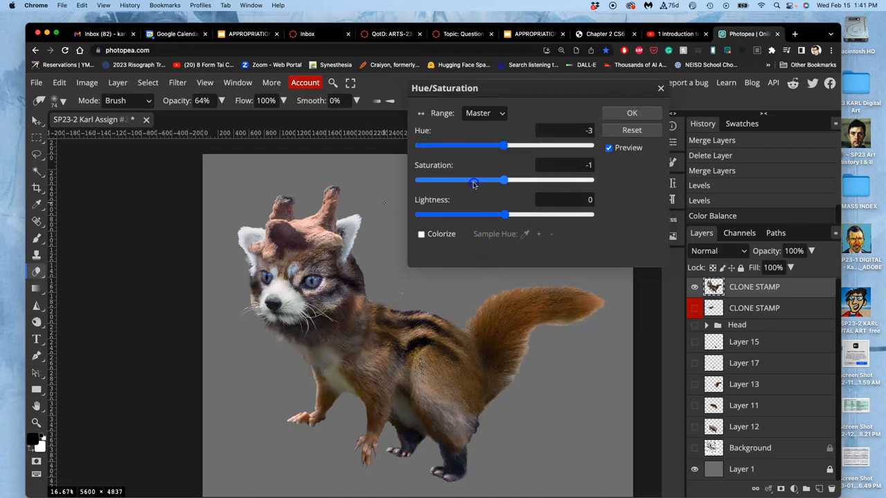
pyautogui.moveTo(474, 180); pyautogui.dragTo(501, 180)
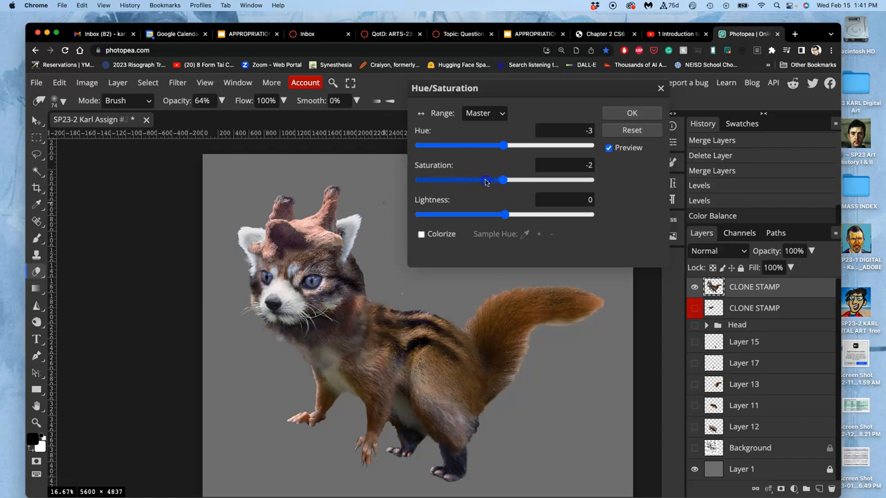
pyautogui.moveTo(502, 180); pyautogui.dragTo(493, 180)
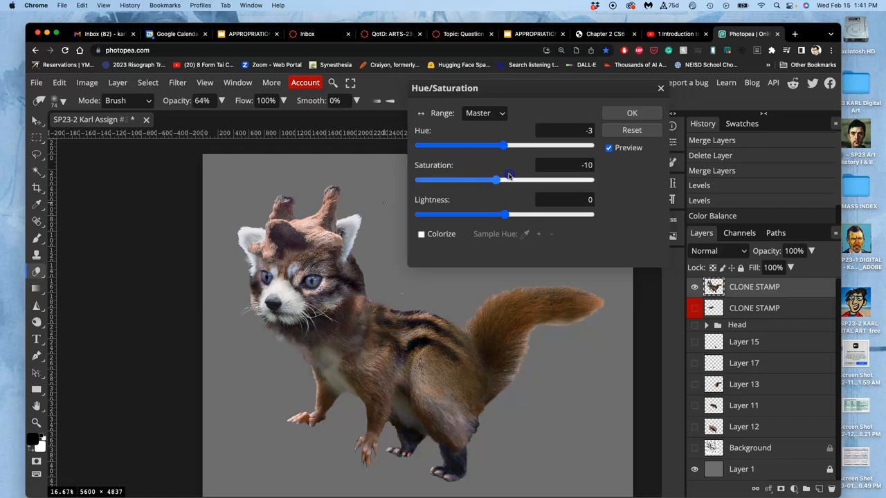
pyautogui.moveTo(495, 180); pyautogui.dragTo(519, 180)
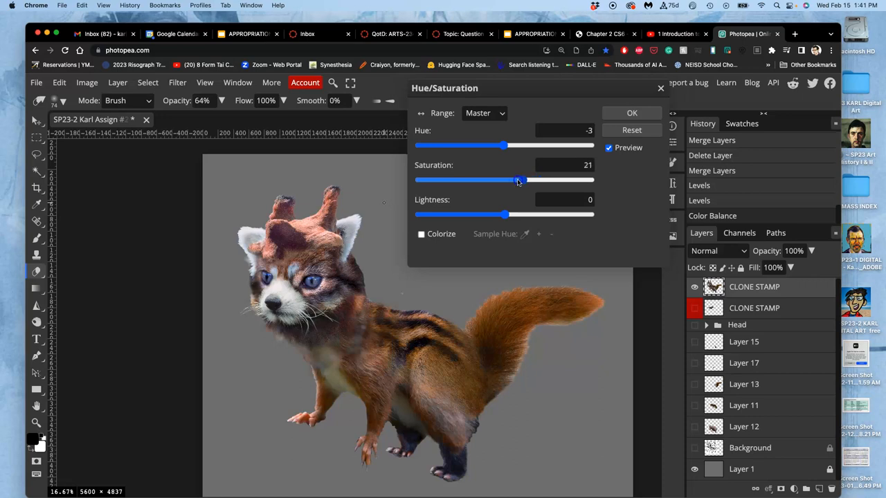
pyautogui.moveTo(519, 180); pyautogui.dragTo(502, 180)
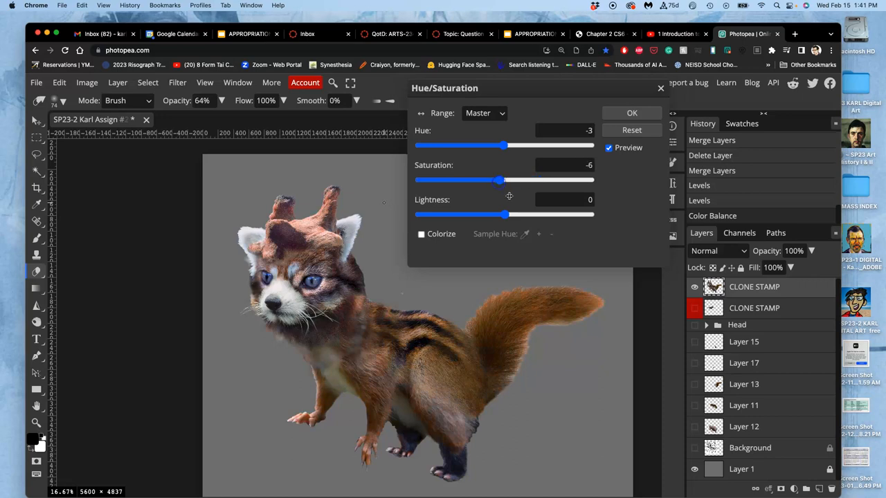
pyautogui.click(630, 112)
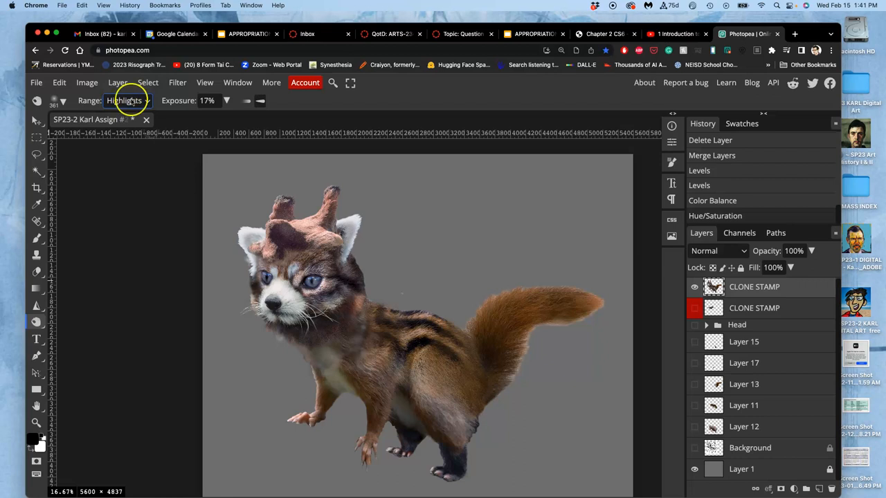
# Lower the Dodge exposure to 18% and dodge the fur near the hind leg.
pyautogui.click(128, 101)
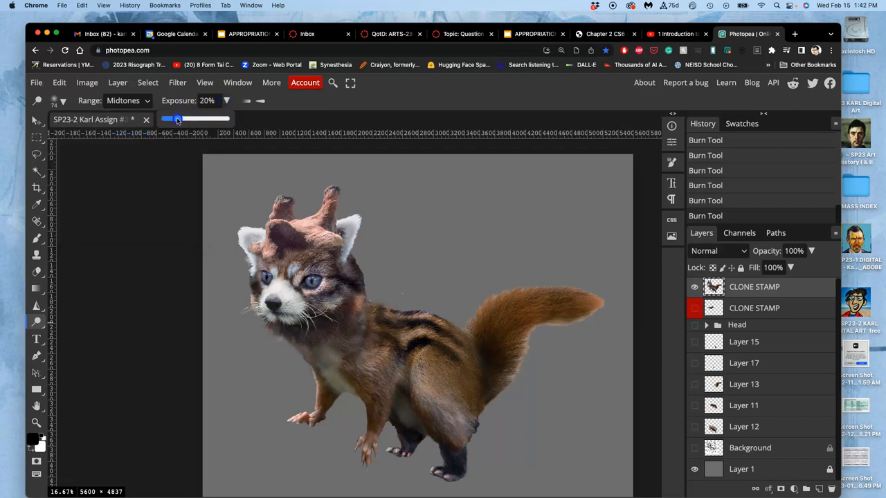
pyautogui.moveTo(178, 118); pyautogui.dragTo(172, 118)
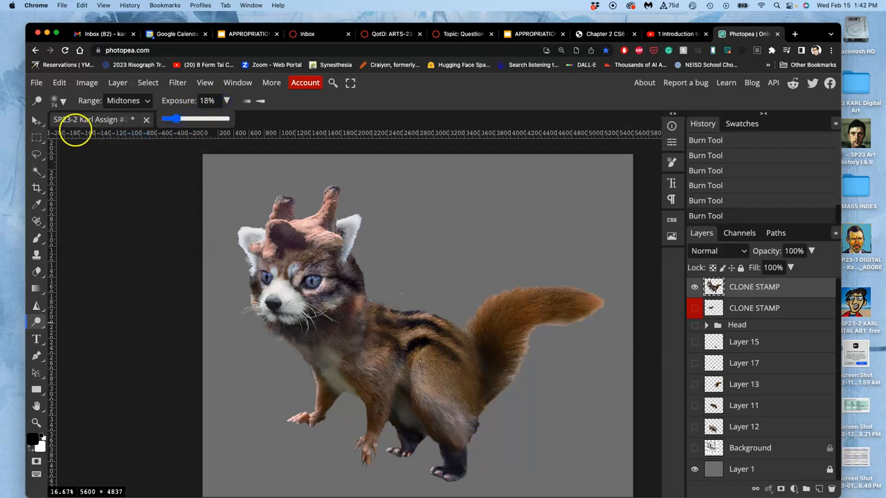
pyautogui.click(62, 100)
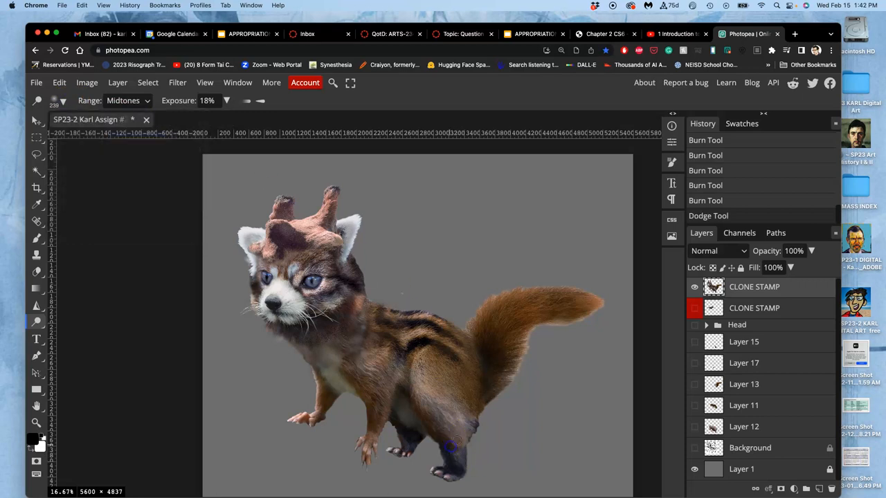
pyautogui.click(455, 465)
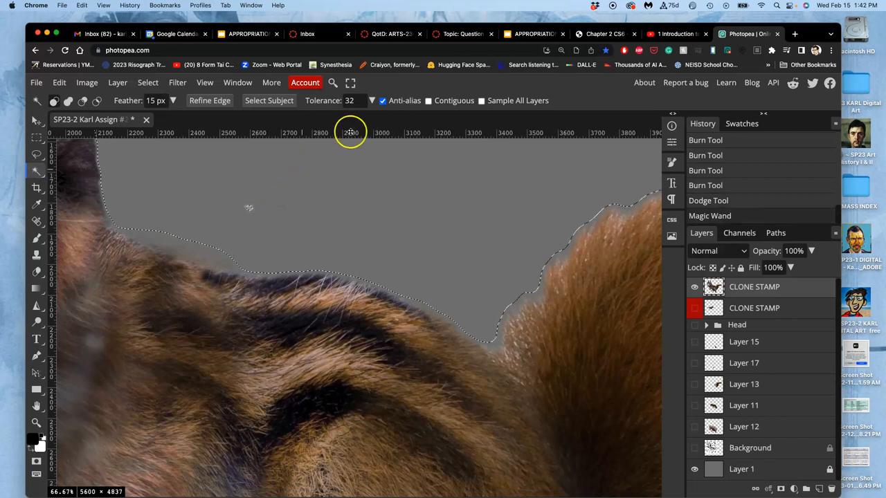
# Magic-wand select the contiguous gray background above the back, adjusting feather and reselecting at 8 px.
pyautogui.click(428, 101)
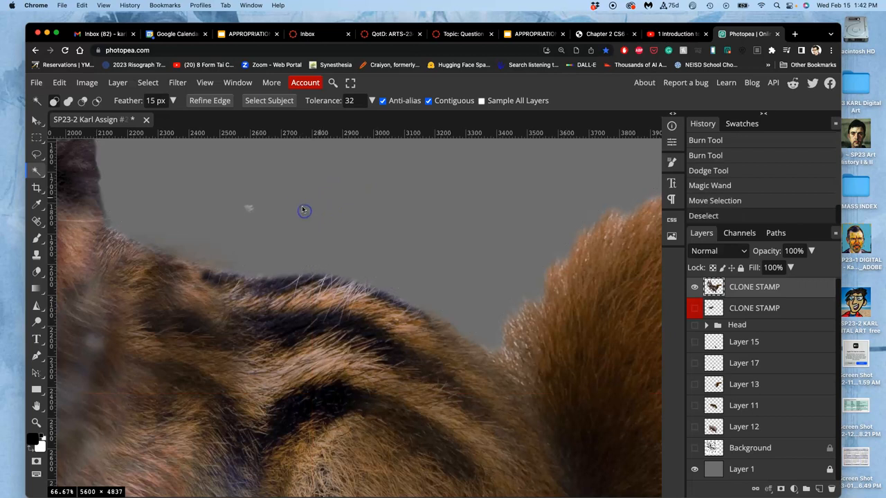
pyautogui.click(301, 220)
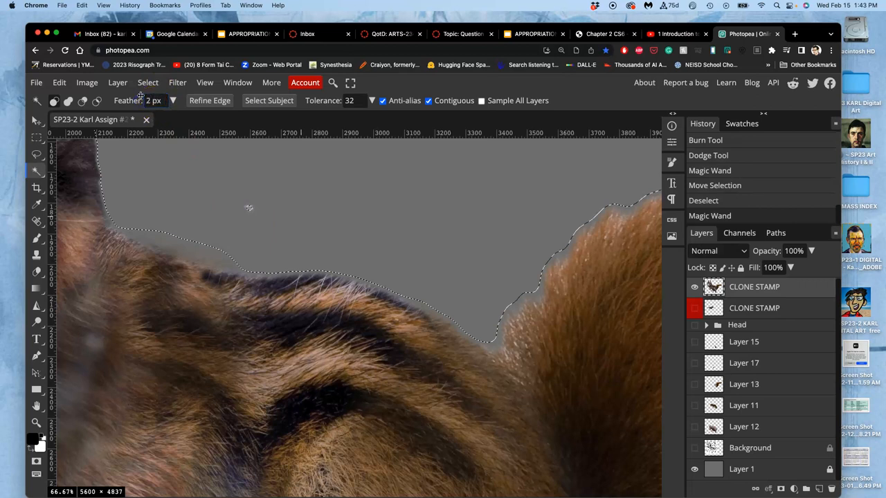
pyautogui.click(36, 155)
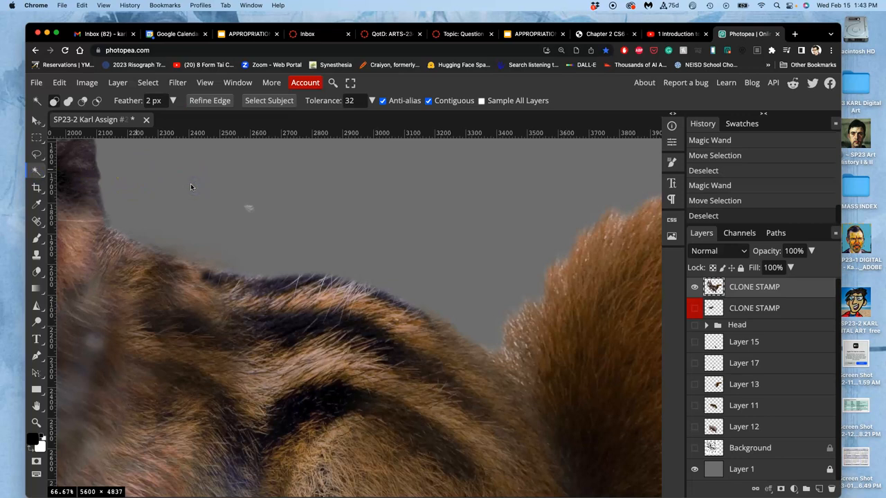
pyautogui.click(195, 192)
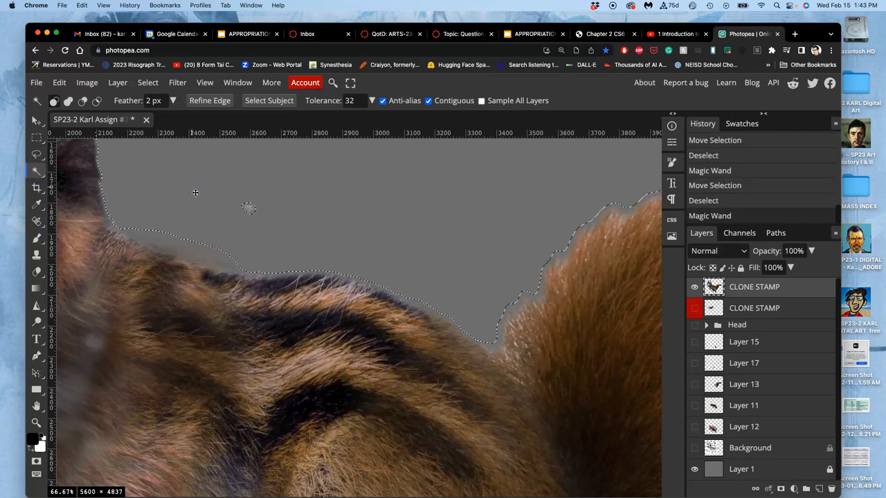
pyautogui.moveTo(311, 208)
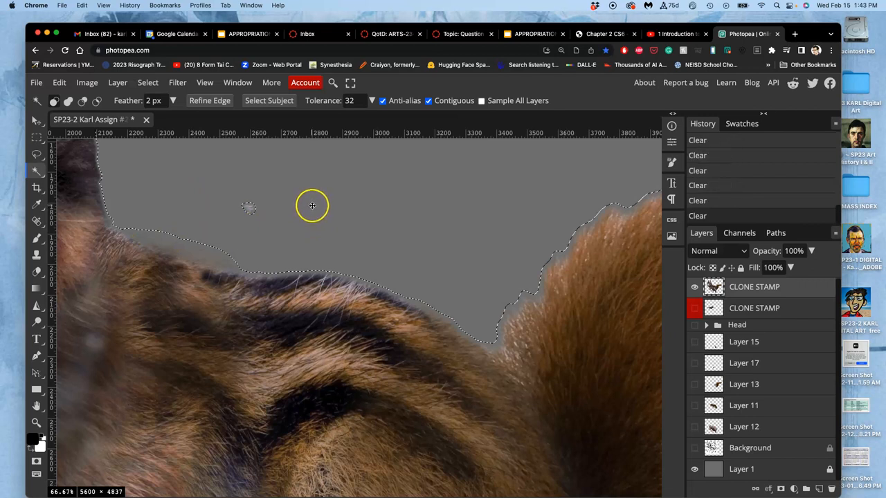
pyautogui.moveTo(307, 212)
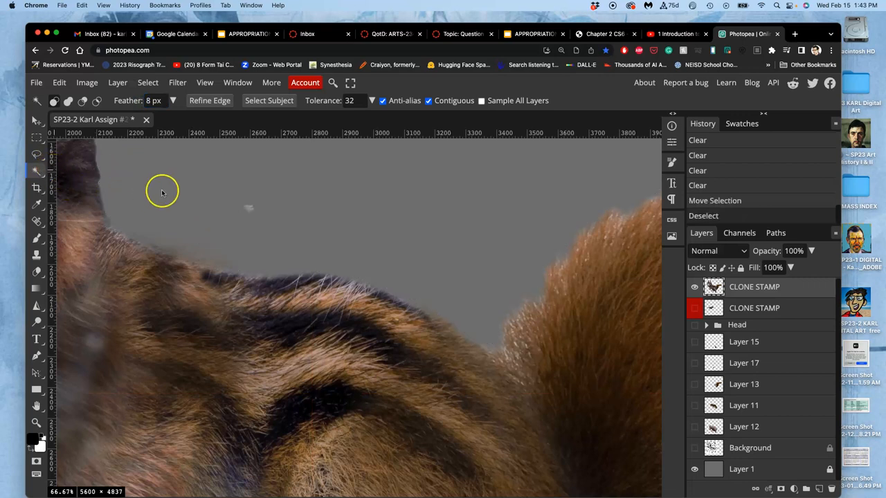
pyautogui.click(163, 201)
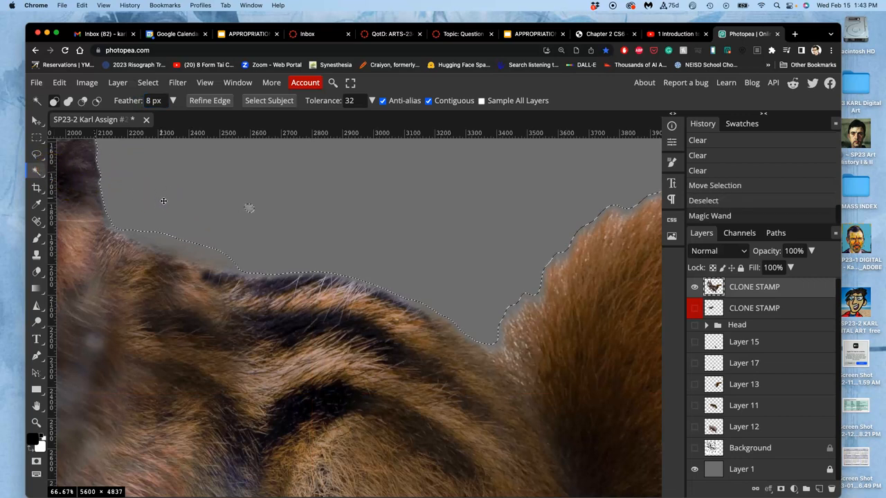
pyautogui.moveTo(92, 168)
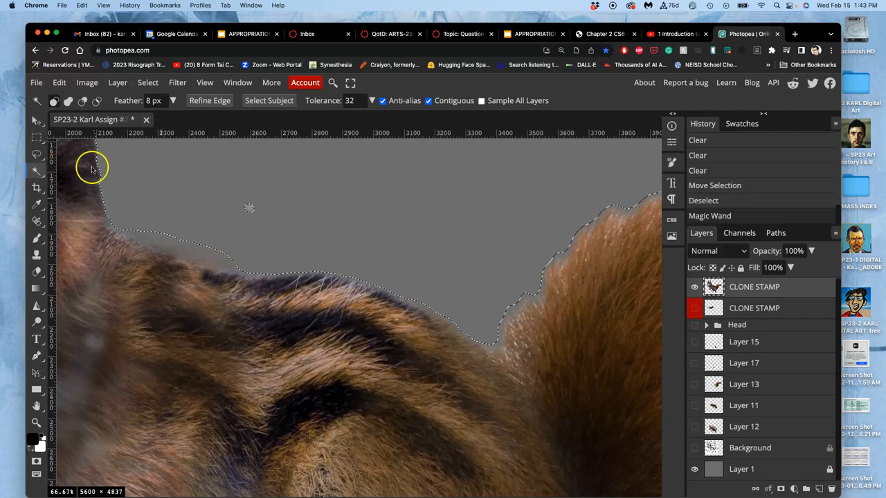
pyautogui.click(37, 154)
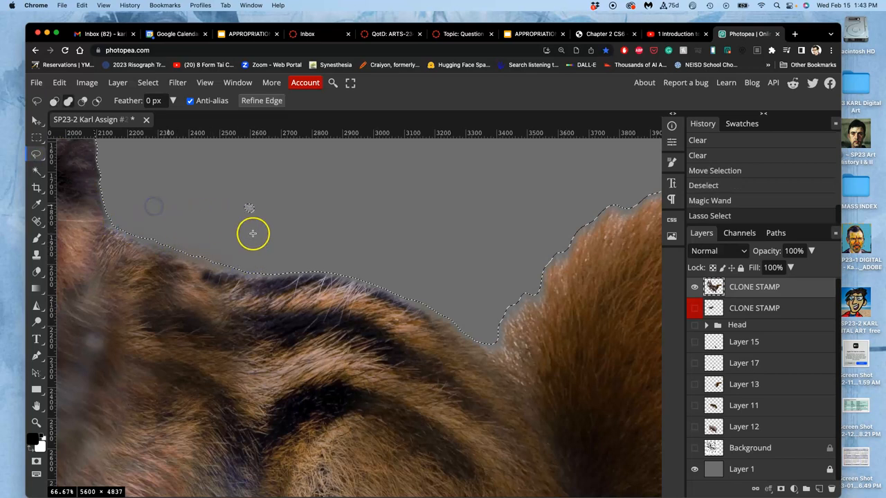
# Lasso-add the stray fringe around the head, chin and back to the selection and clear it.
pyautogui.moveTo(253, 234); pyautogui.dragTo(423, 277)
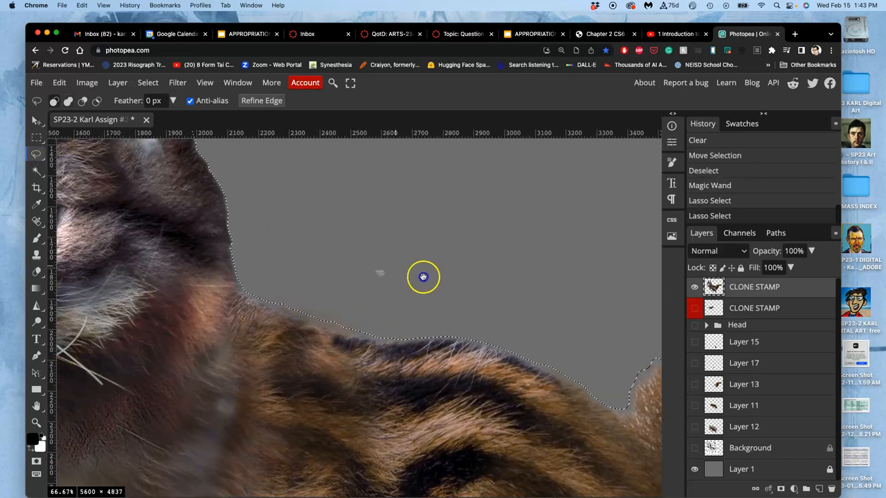
pyautogui.moveTo(423, 277); pyautogui.dragTo(482, 215)
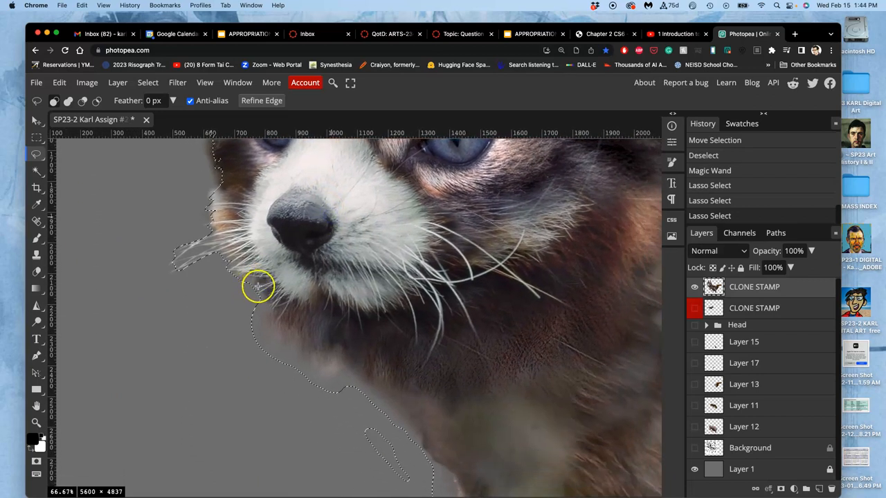
pyautogui.moveTo(296, 324)
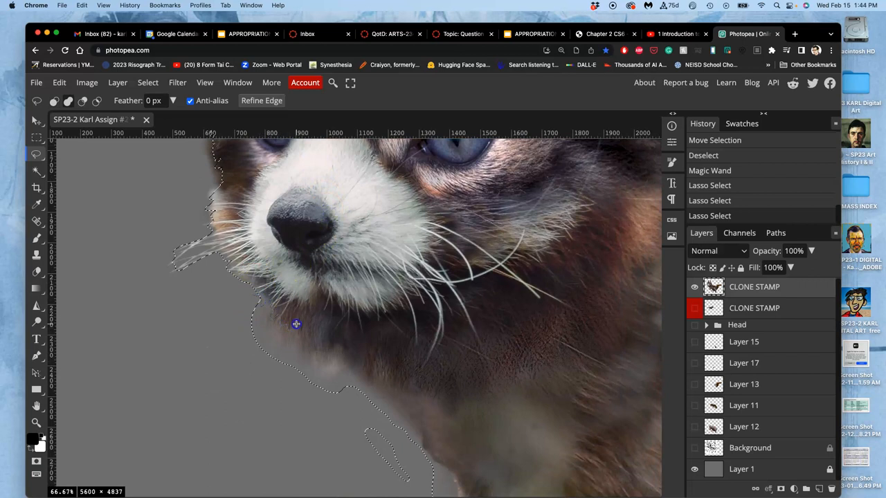
pyautogui.moveTo(357, 375)
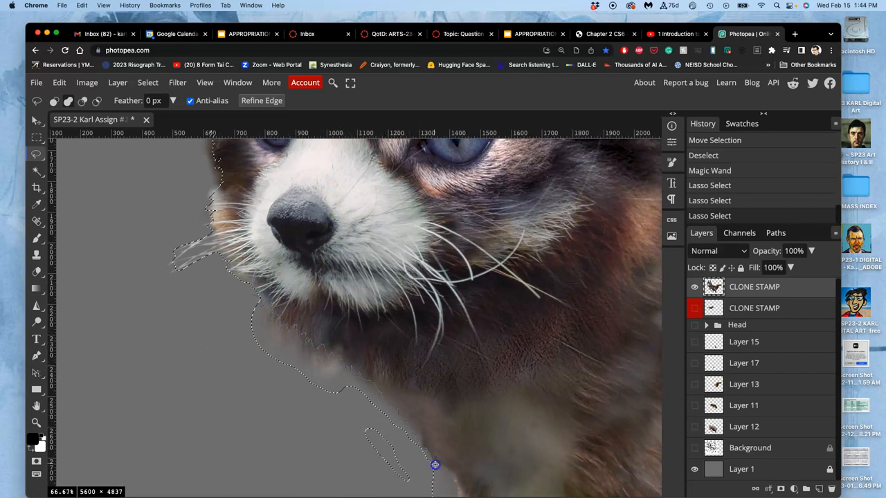
pyautogui.moveTo(221, 302)
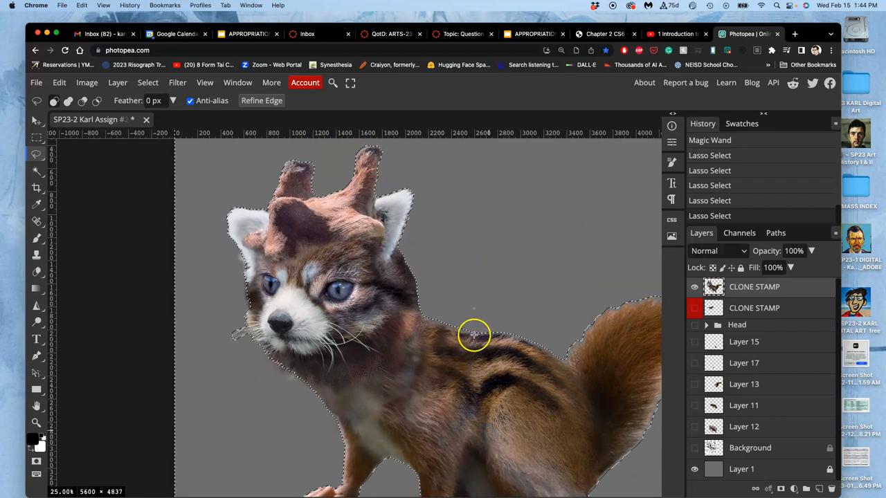
pyautogui.moveTo(478, 284)
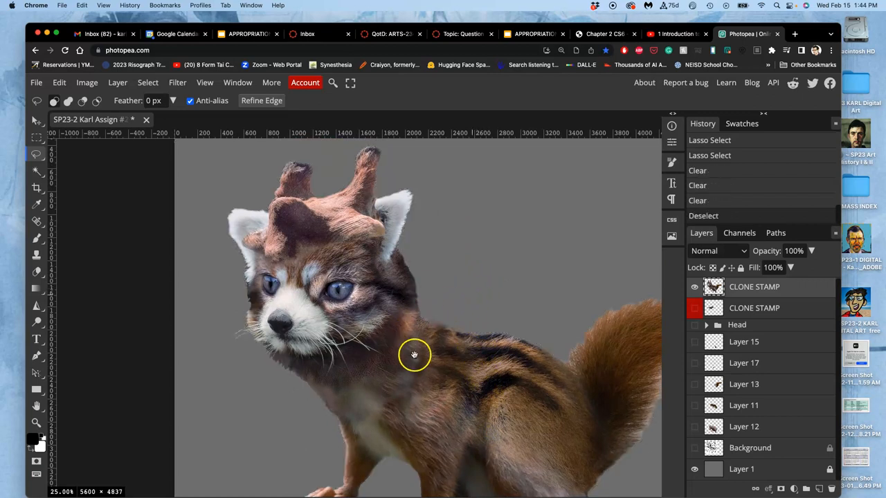
pyautogui.moveTo(413, 354); pyautogui.dragTo(361, 298)
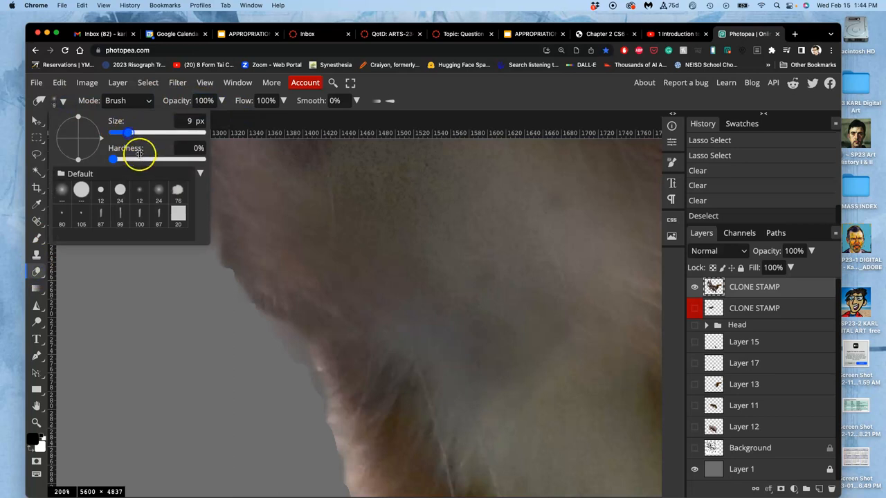
# Erase the jagged chin fur edges with a 9 px, 0% hardness eraser.
pyautogui.click(284, 347)
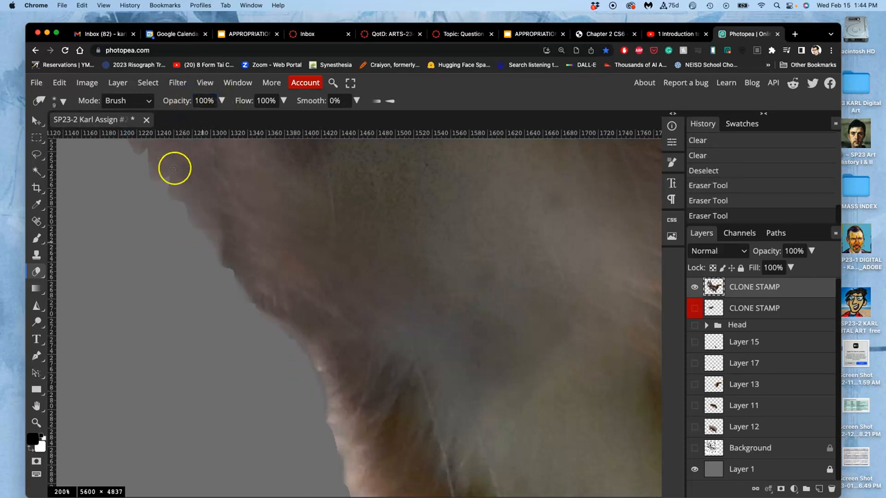
pyautogui.moveTo(161, 187)
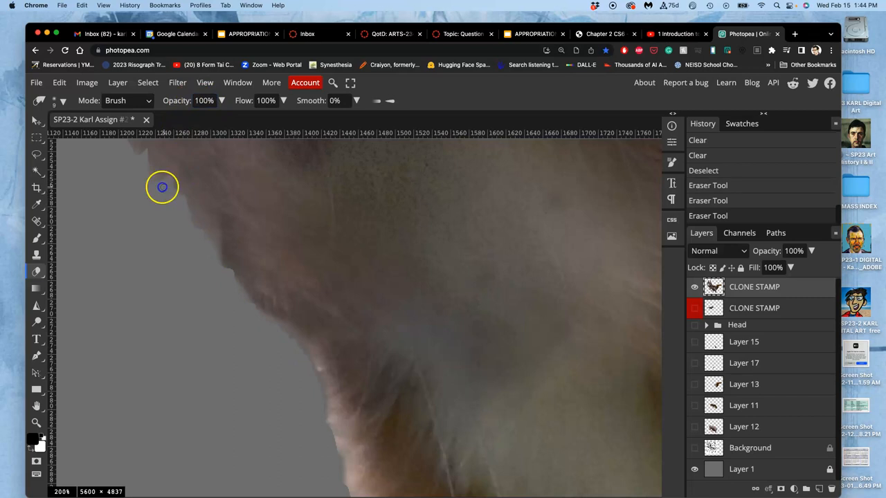
pyautogui.moveTo(162, 187); pyautogui.dragTo(283, 305)
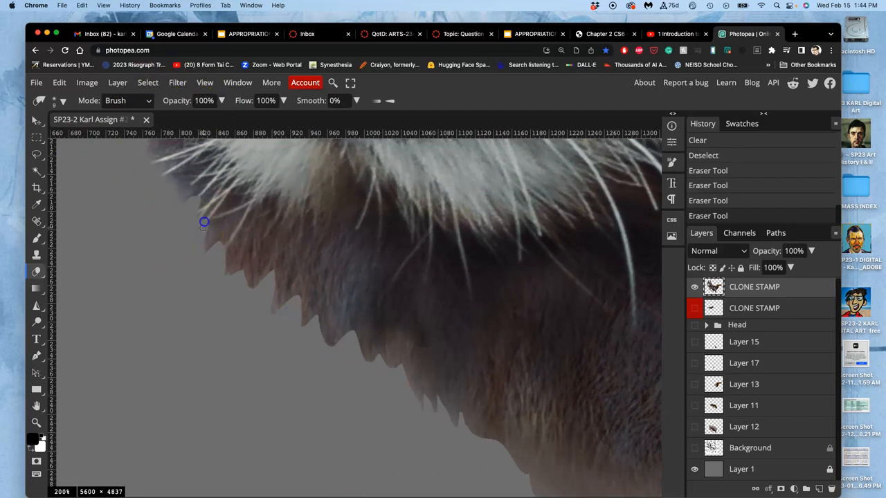
pyautogui.click(54, 101)
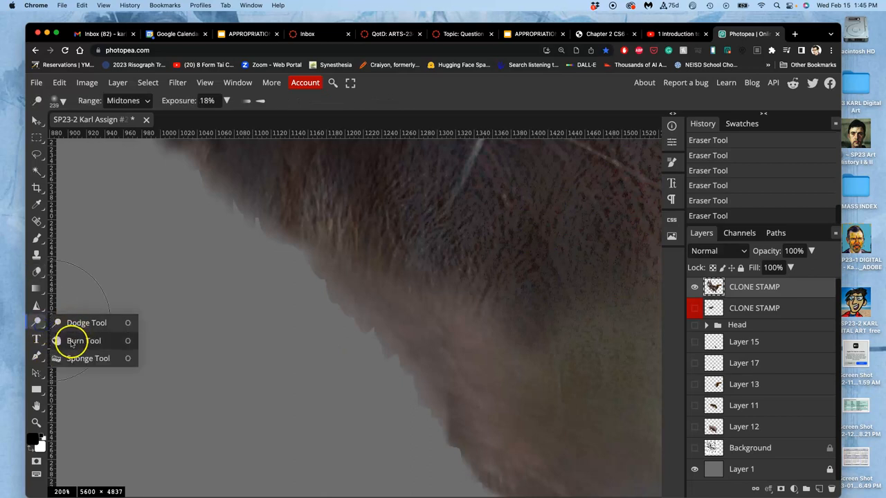
# Burn darker midtone shading along the creature's neck edge, then return to the Clone Stamp.
pyautogui.click(83, 340)
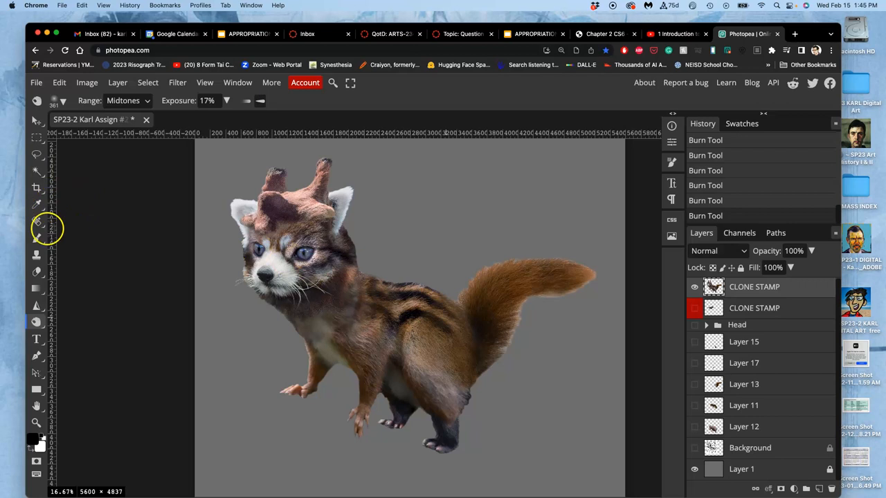
pyautogui.click(37, 255)
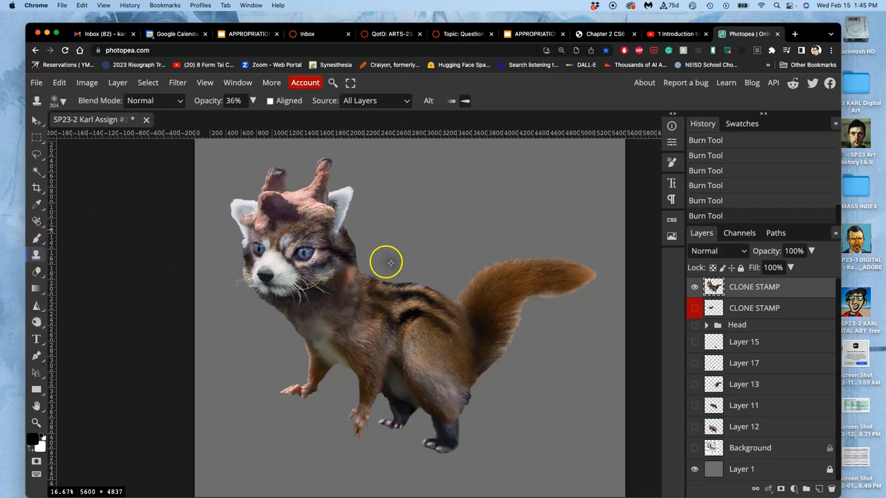